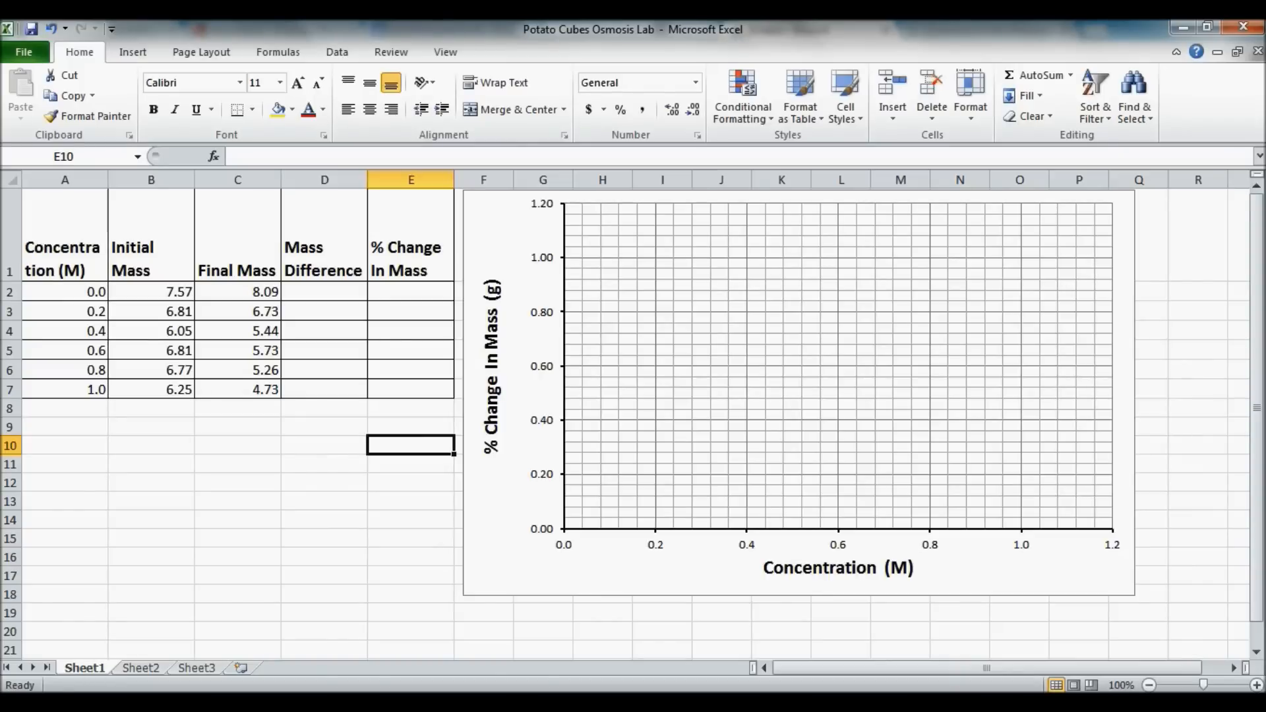
{"action": "mouse_move", "coordinate": [65, 603]}
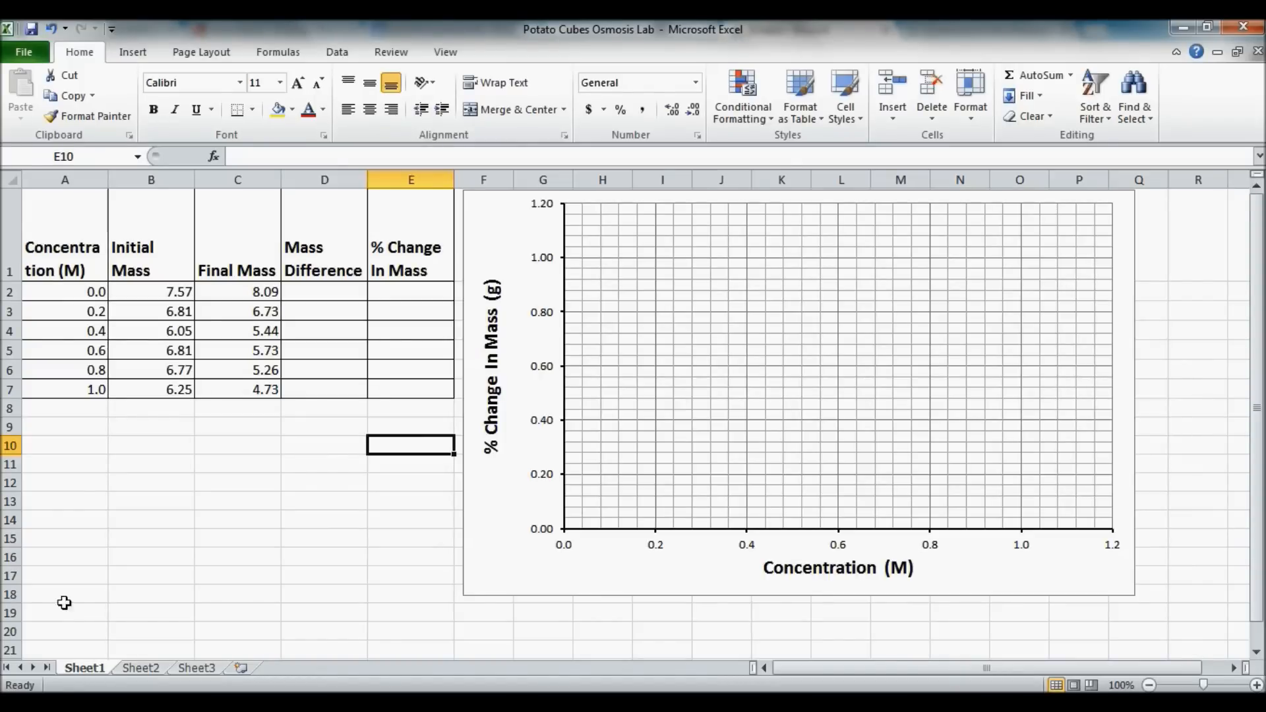
{"action": "mouse_move", "coordinate": [409, 340]}
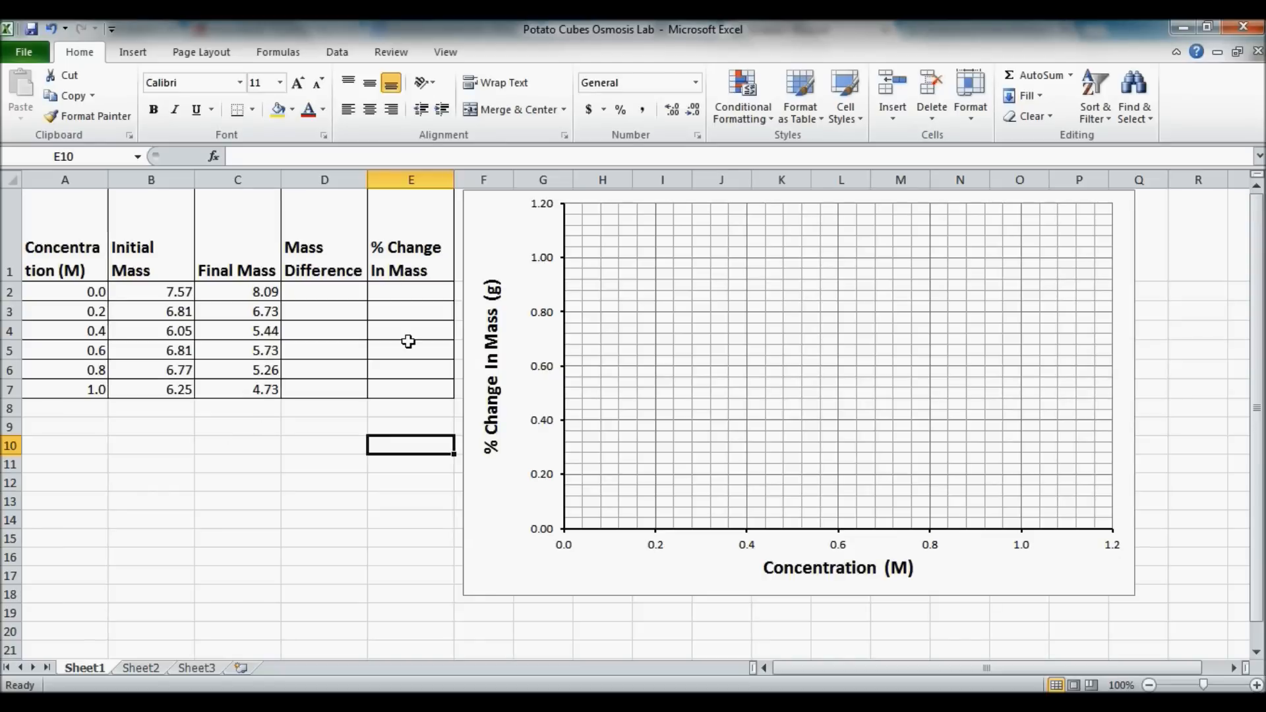
{"action": "mouse_move", "coordinate": [409, 383]}
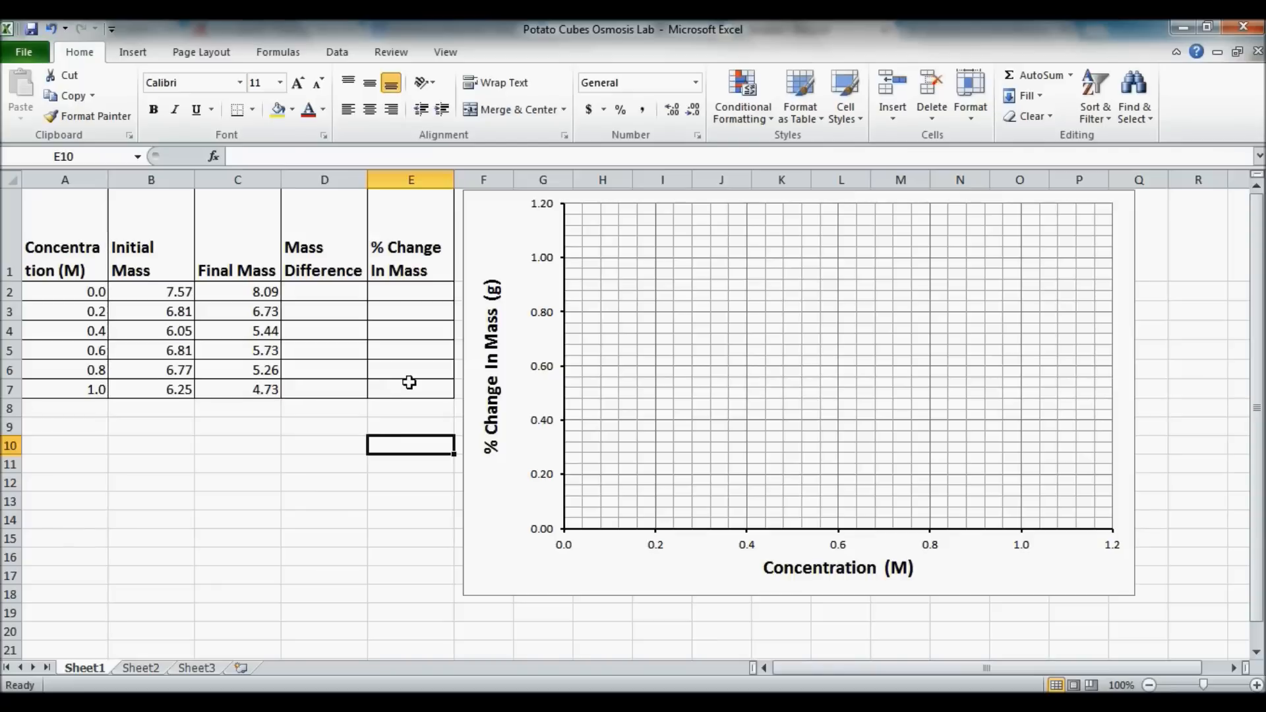
{"action": "mouse_move", "coordinate": [354, 332]}
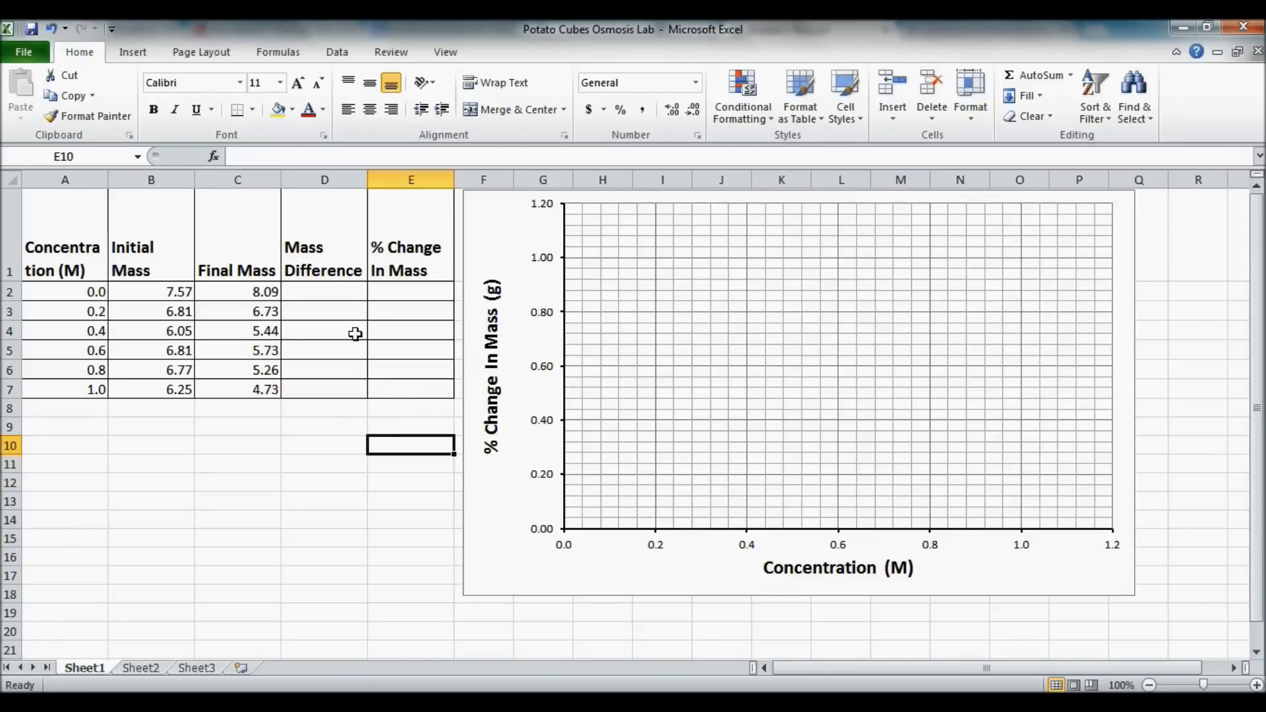
Enter =C2-B2 in D2 and copy it down so Mass Difference runs from 0.52 to -1.52.
{"action": "left_click", "coordinate": [324, 291]}
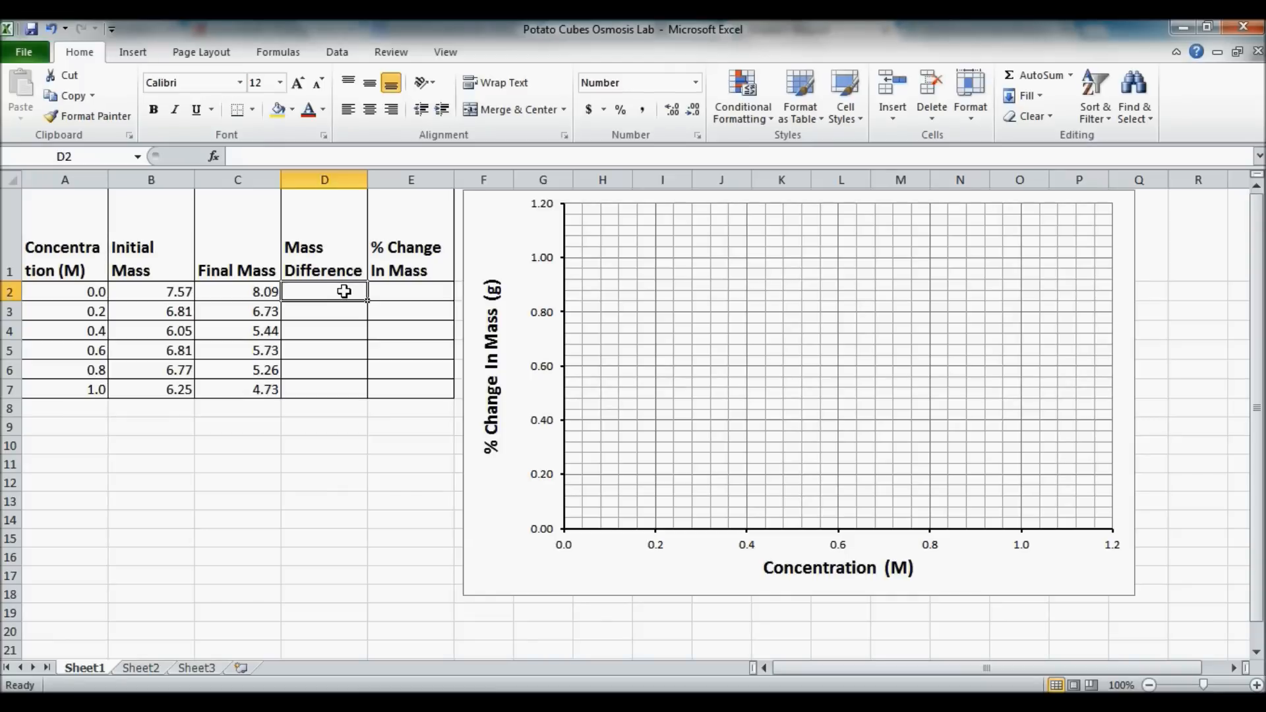
{"action": "type", "text": "="}
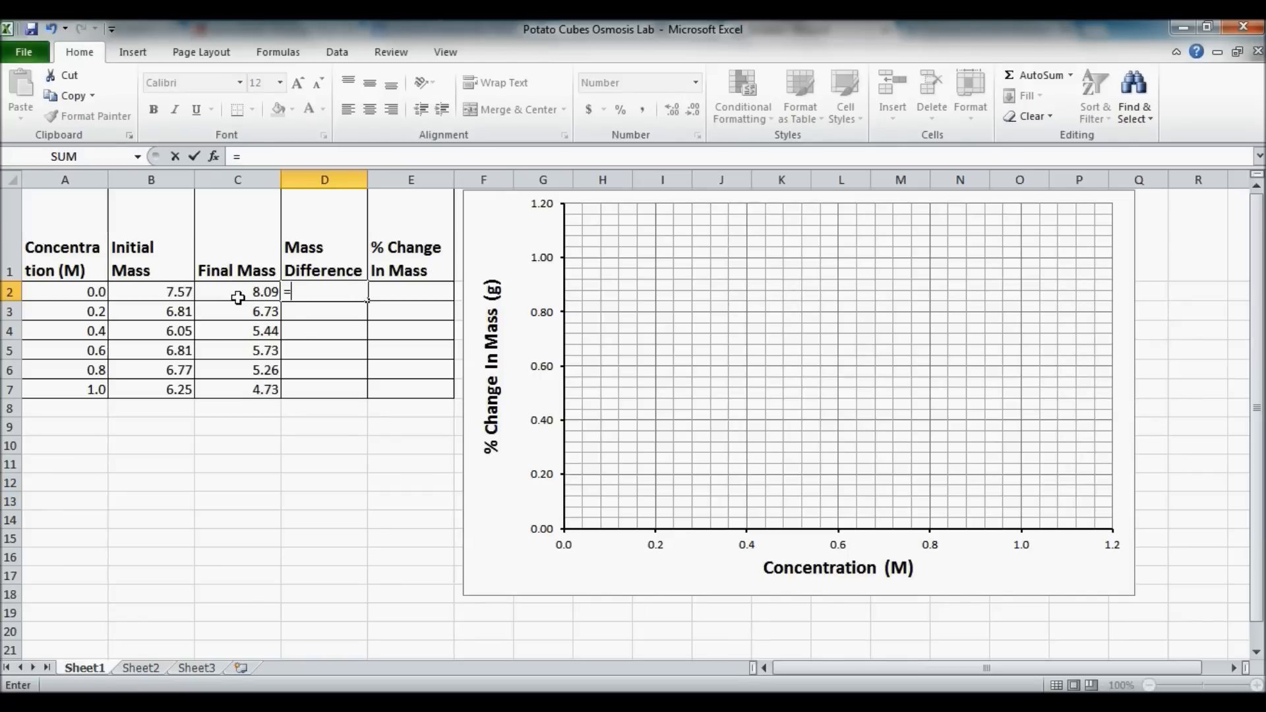
{"action": "left_click", "coordinate": [237, 291]}
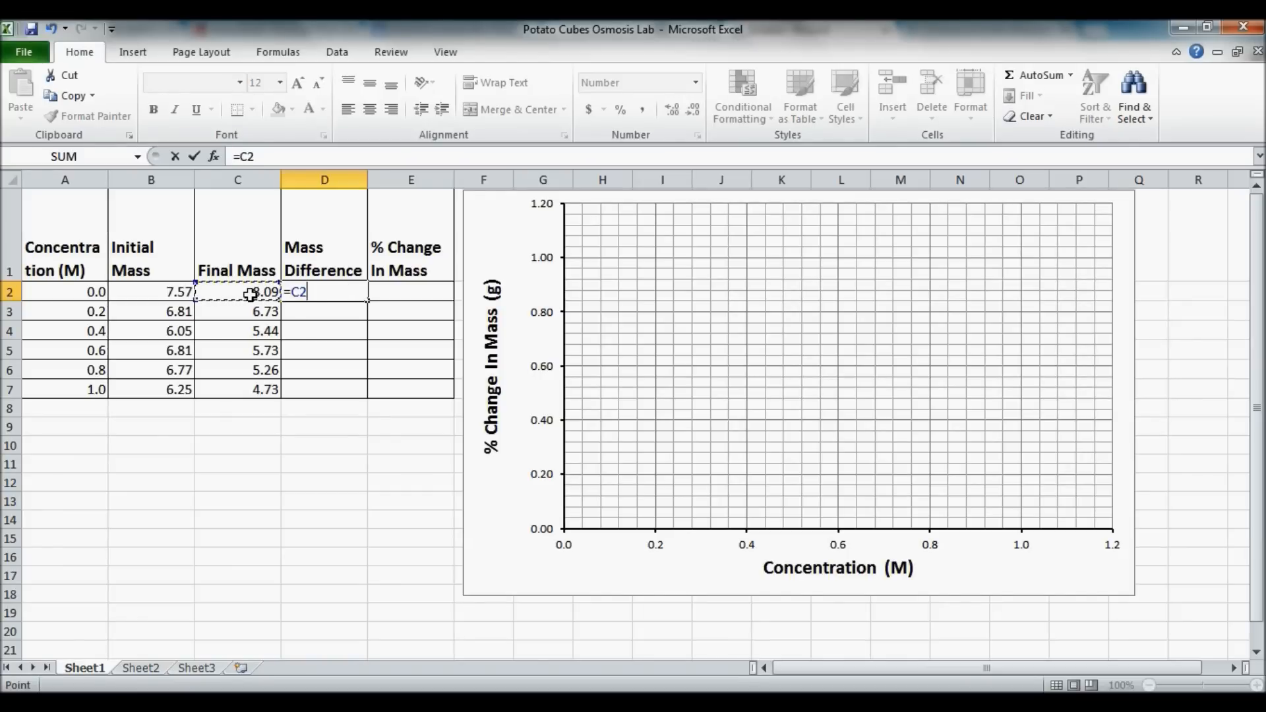
{"action": "left_click", "coordinate": [150, 292]}
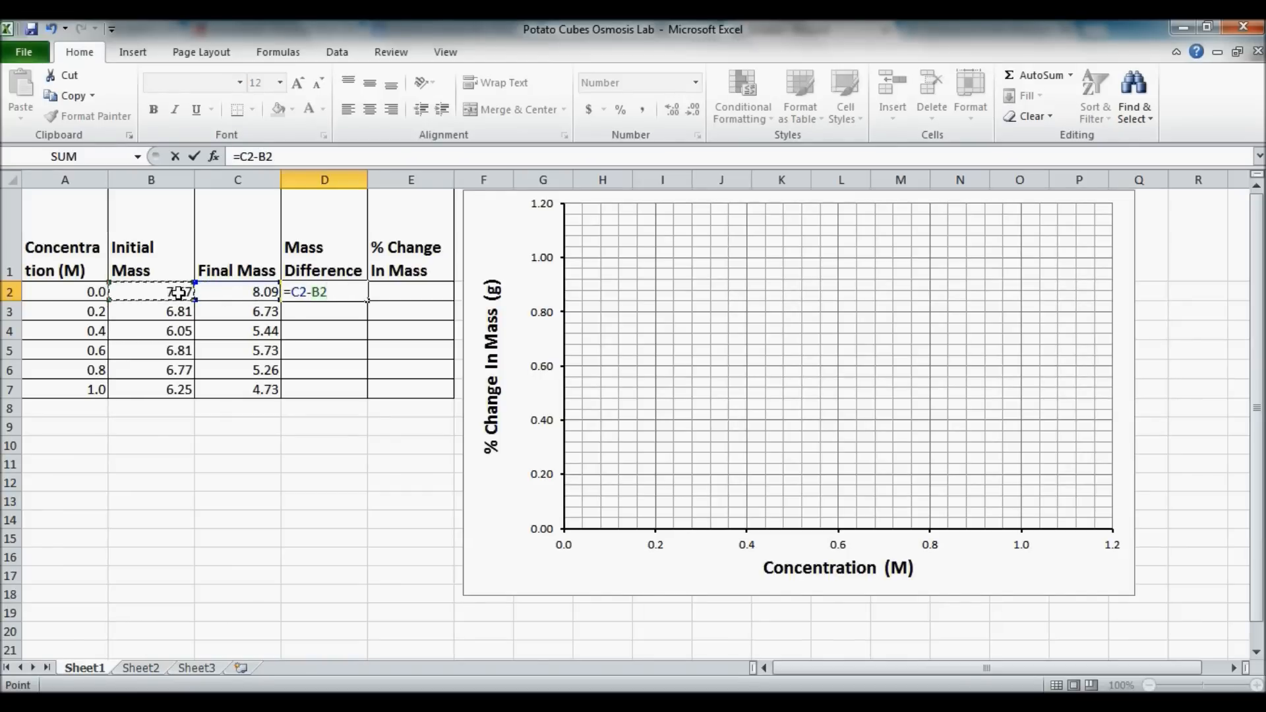
{"action": "key", "text": "Return"}
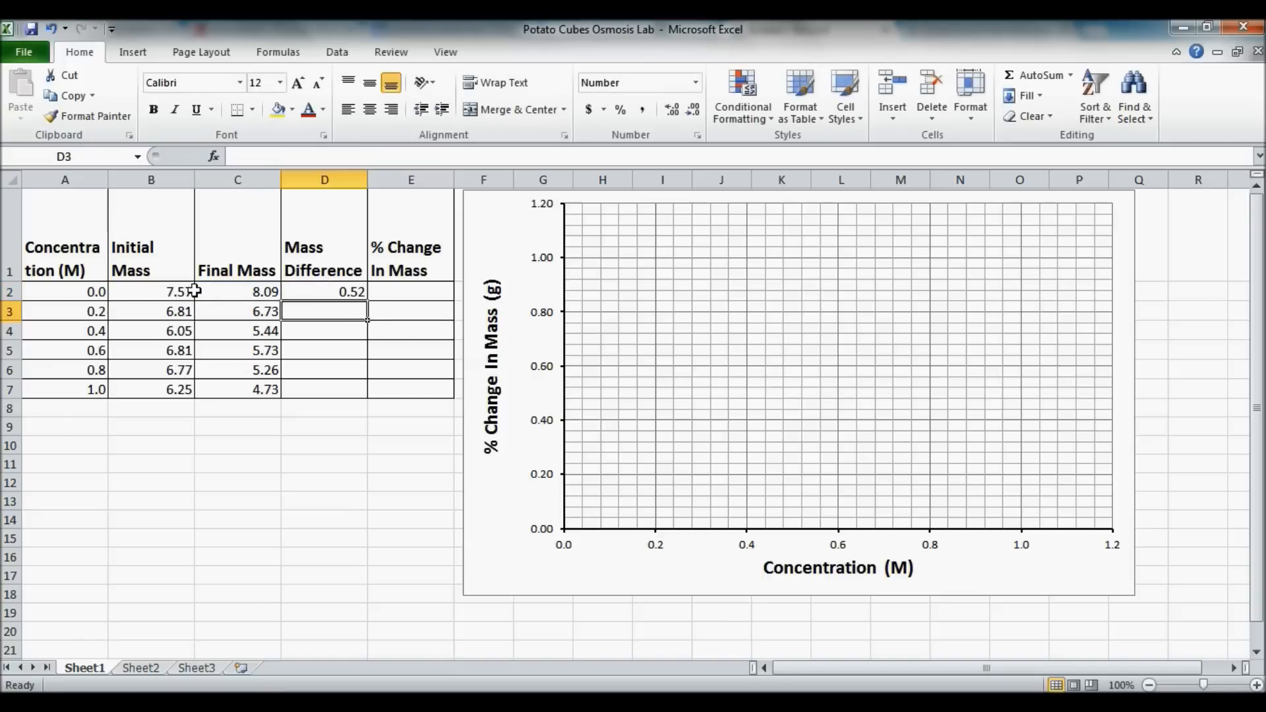
{"action": "mouse_move", "coordinate": [237, 293]}
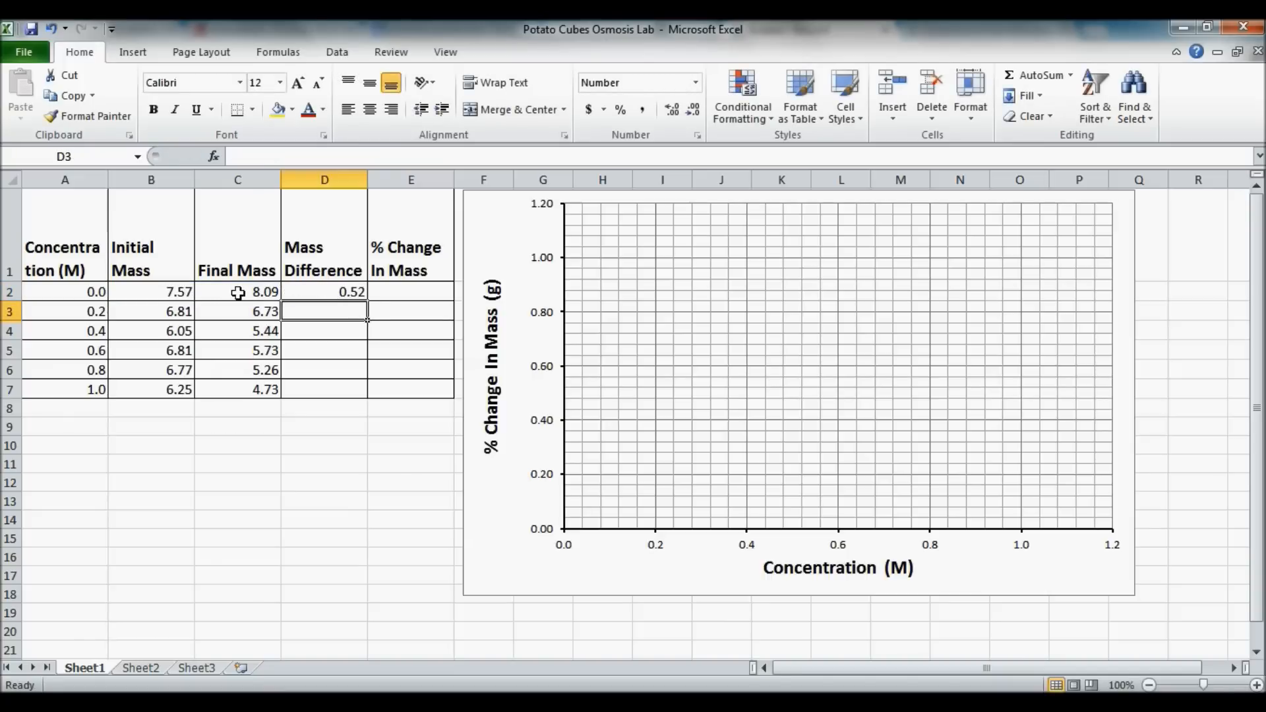
{"action": "mouse_move", "coordinate": [340, 290]}
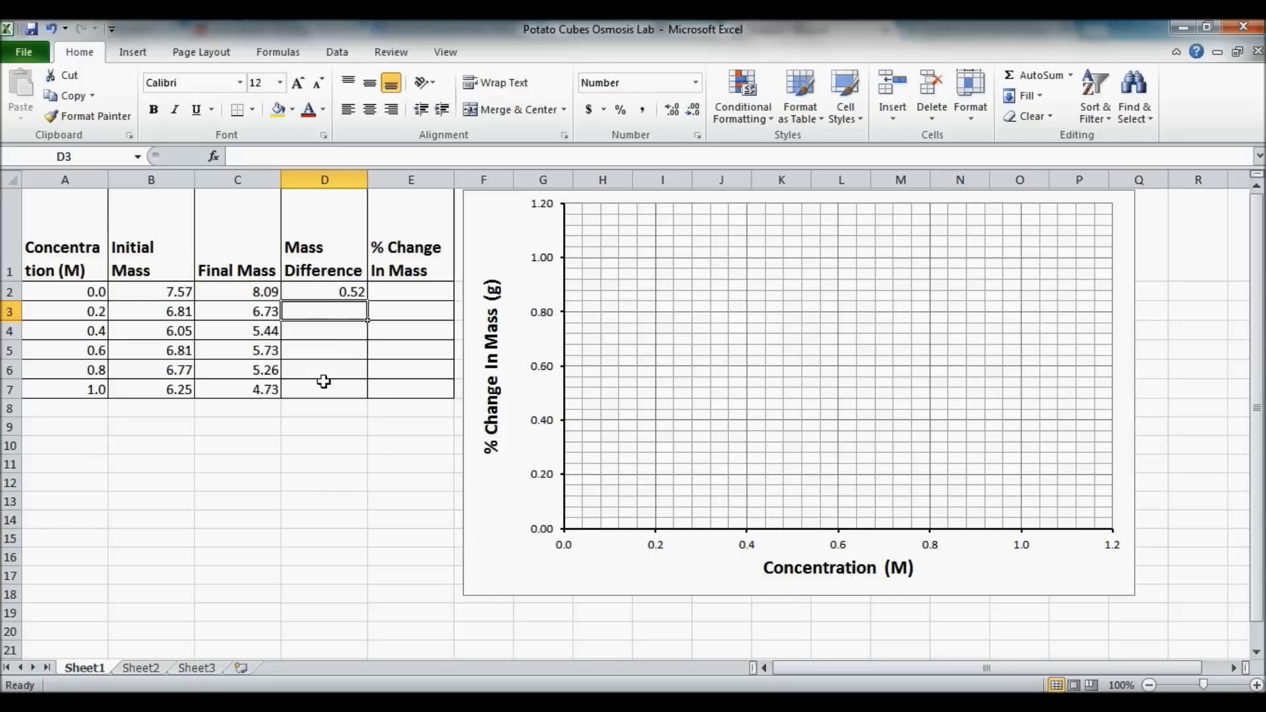
{"action": "left_click", "coordinate": [325, 291]}
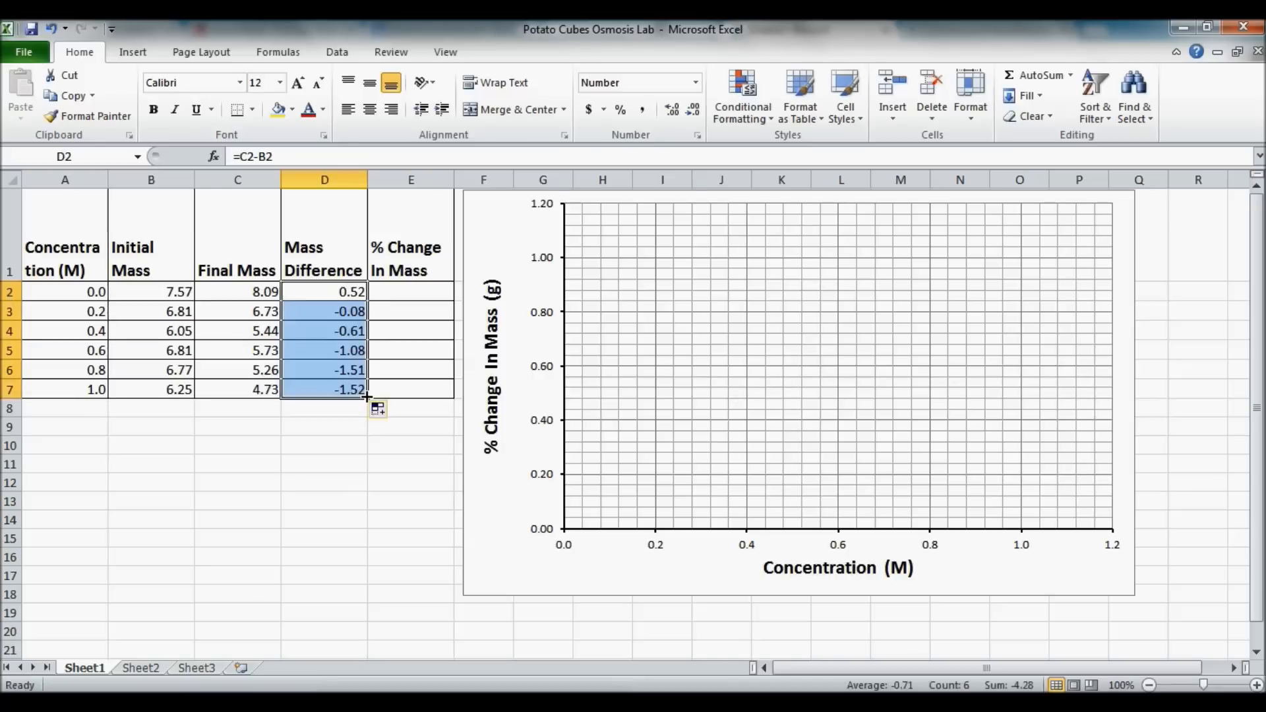
{"action": "mouse_move", "coordinate": [407, 314]}
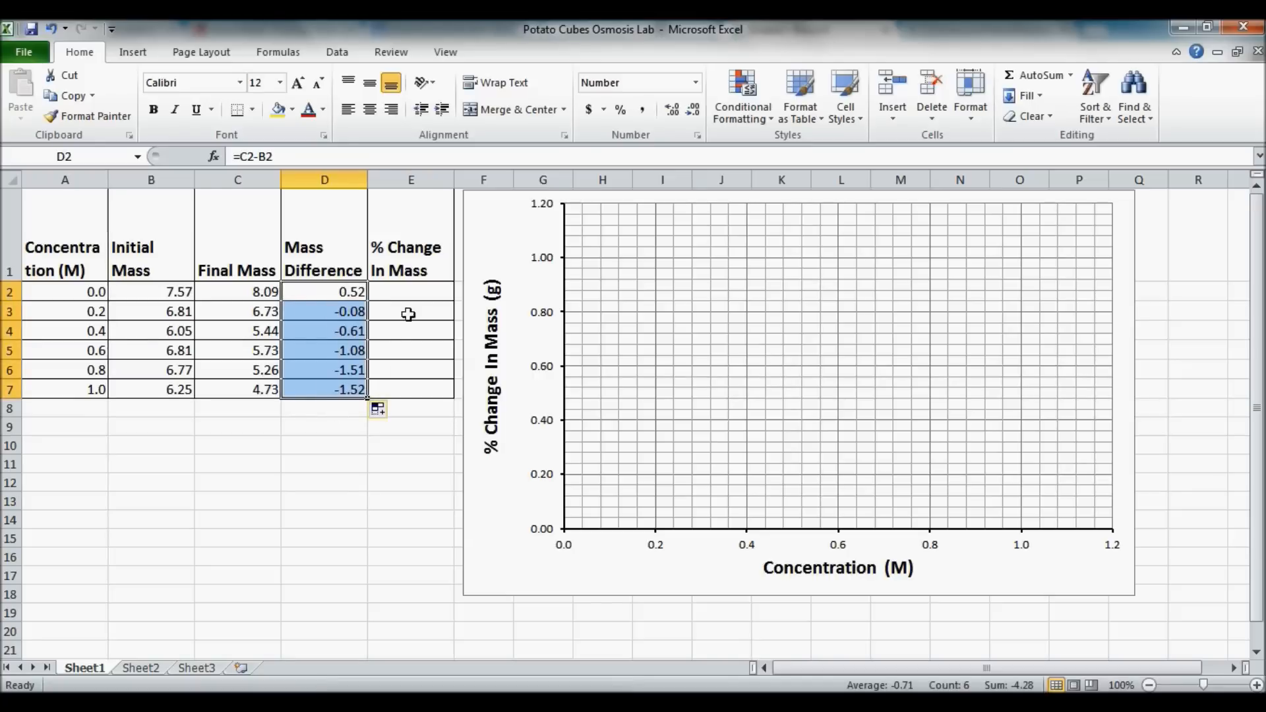
Enter =D2/B2 in E2 to get the first % change of 0.07, ready to copy down.
{"action": "left_click", "coordinate": [410, 291]}
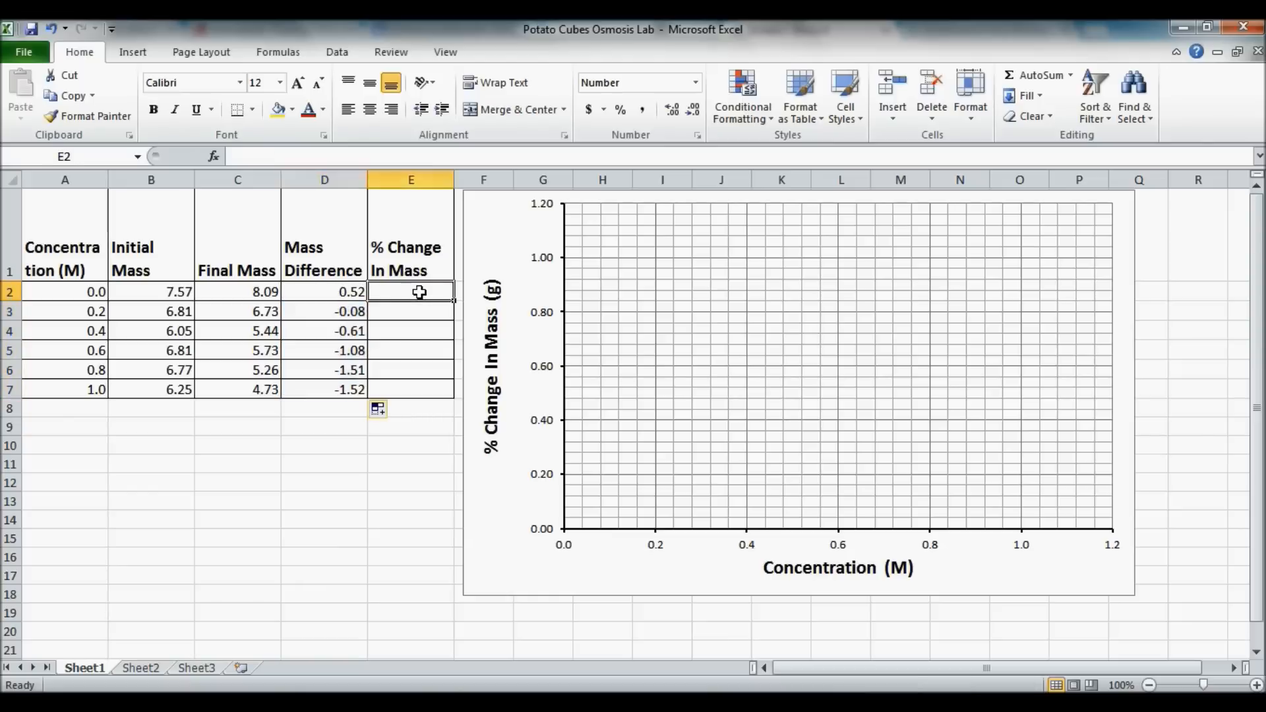
{"action": "mouse_move", "coordinate": [264, 293]}
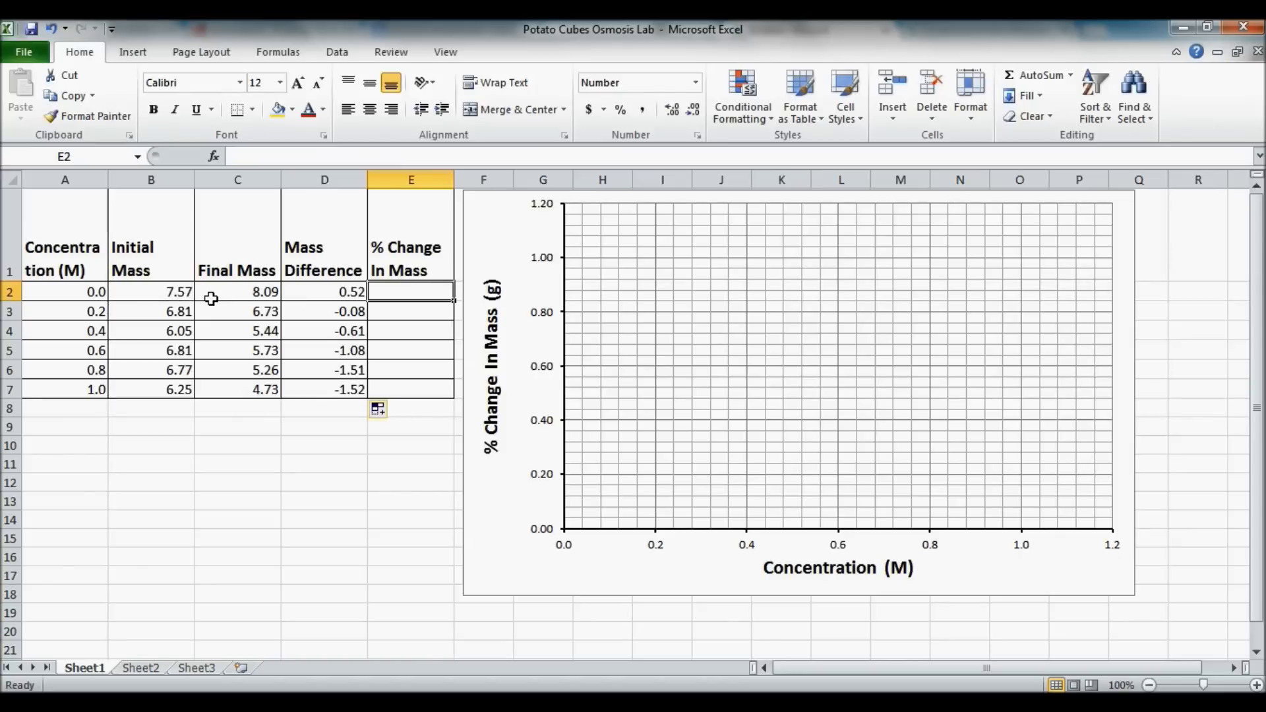
{"action": "mouse_move", "coordinate": [331, 292]}
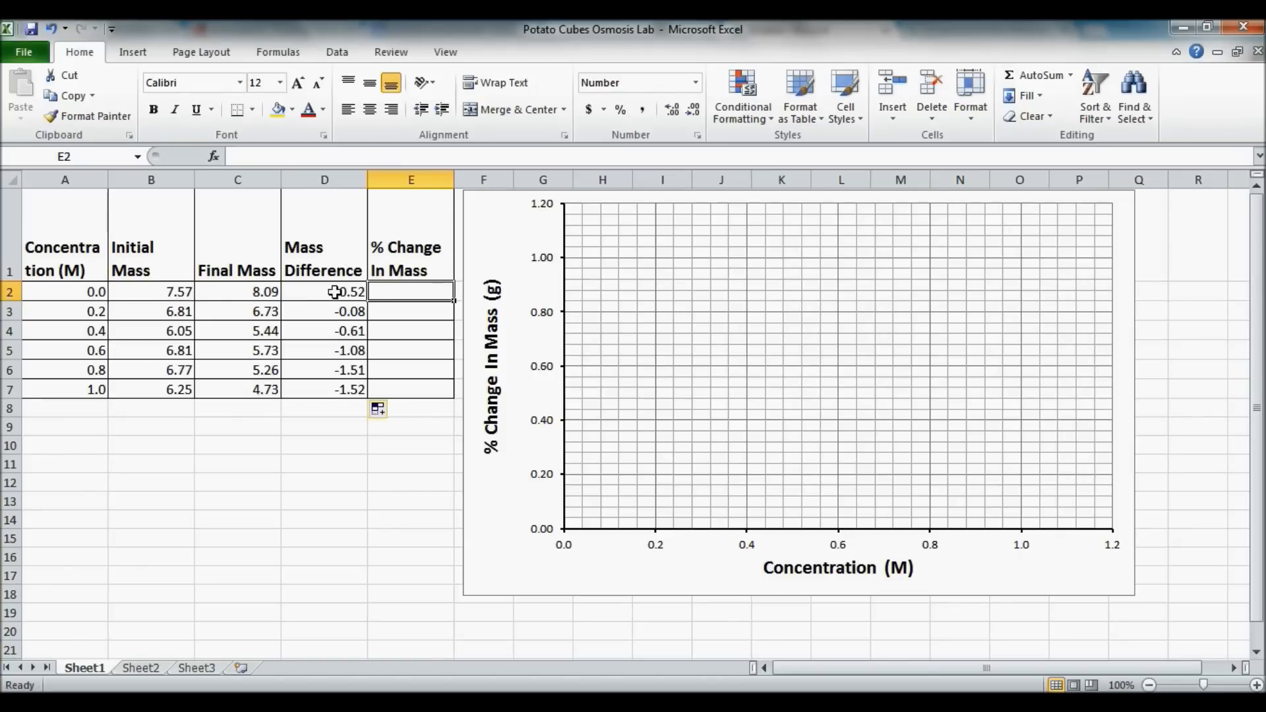
{"action": "mouse_move", "coordinate": [410, 296]}
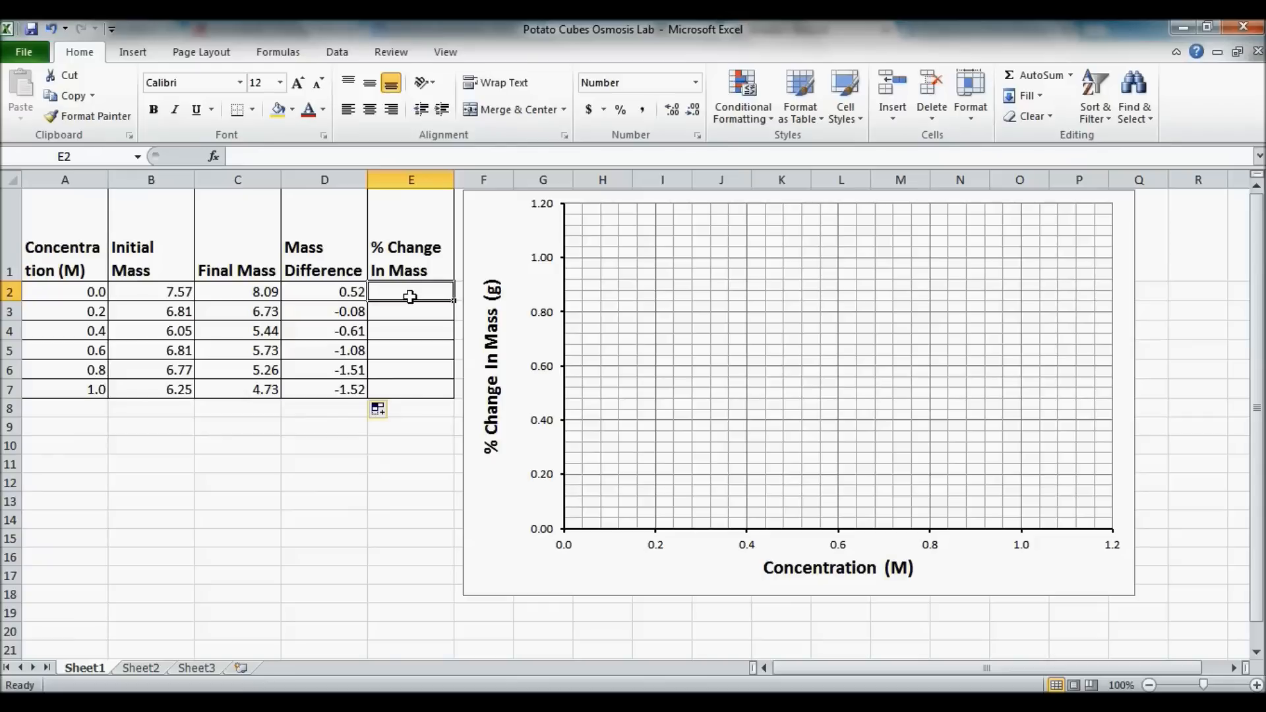
{"action": "type", "text": "="}
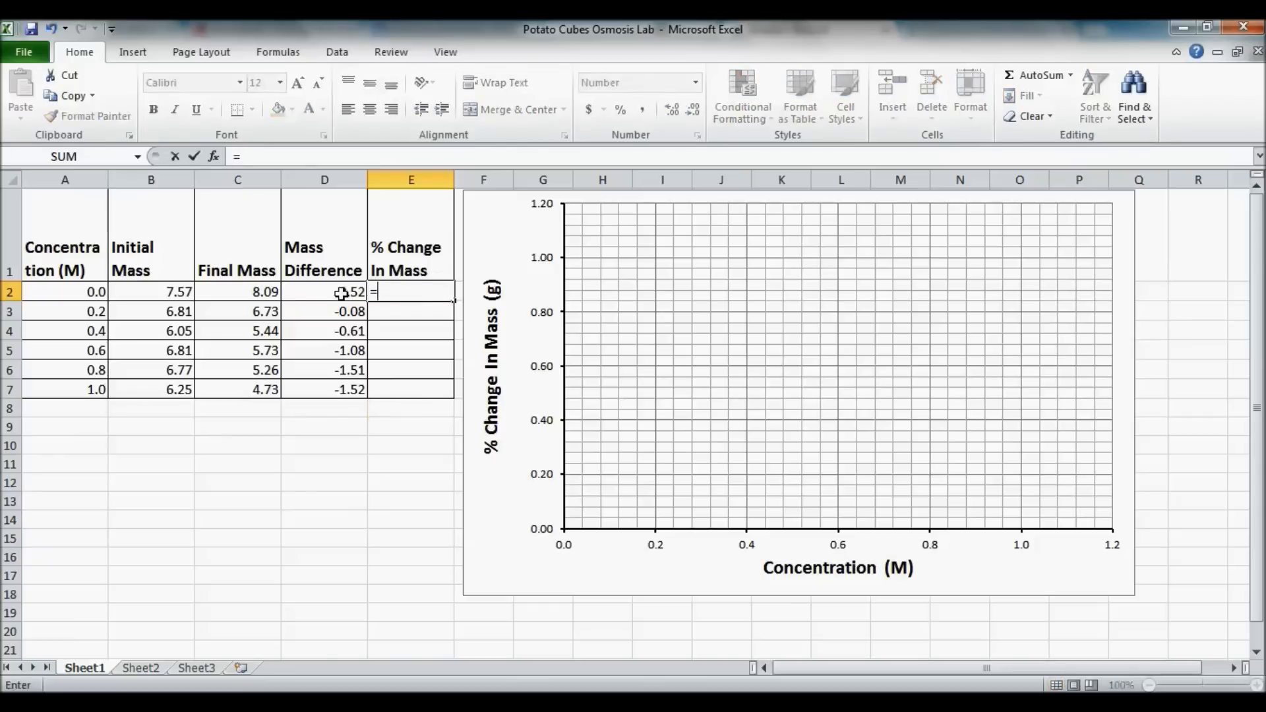
{"action": "left_click", "coordinate": [325, 292]}
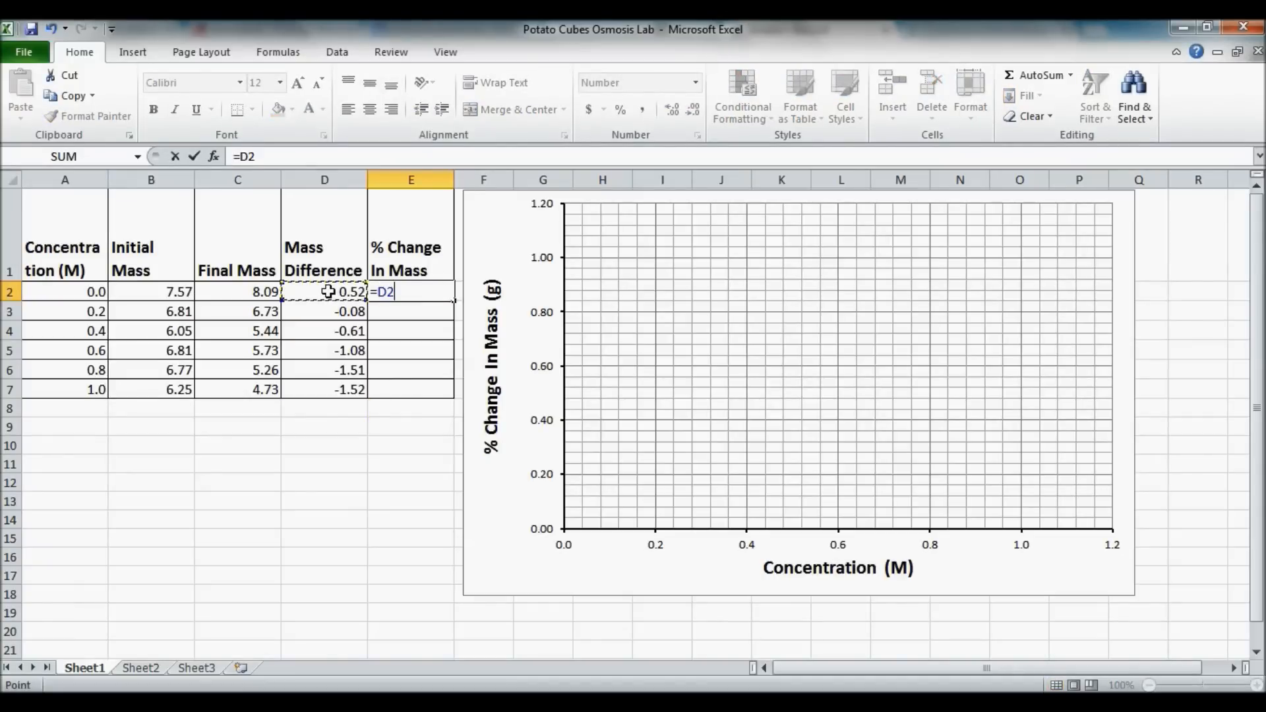
{"action": "type", "text": "/"}
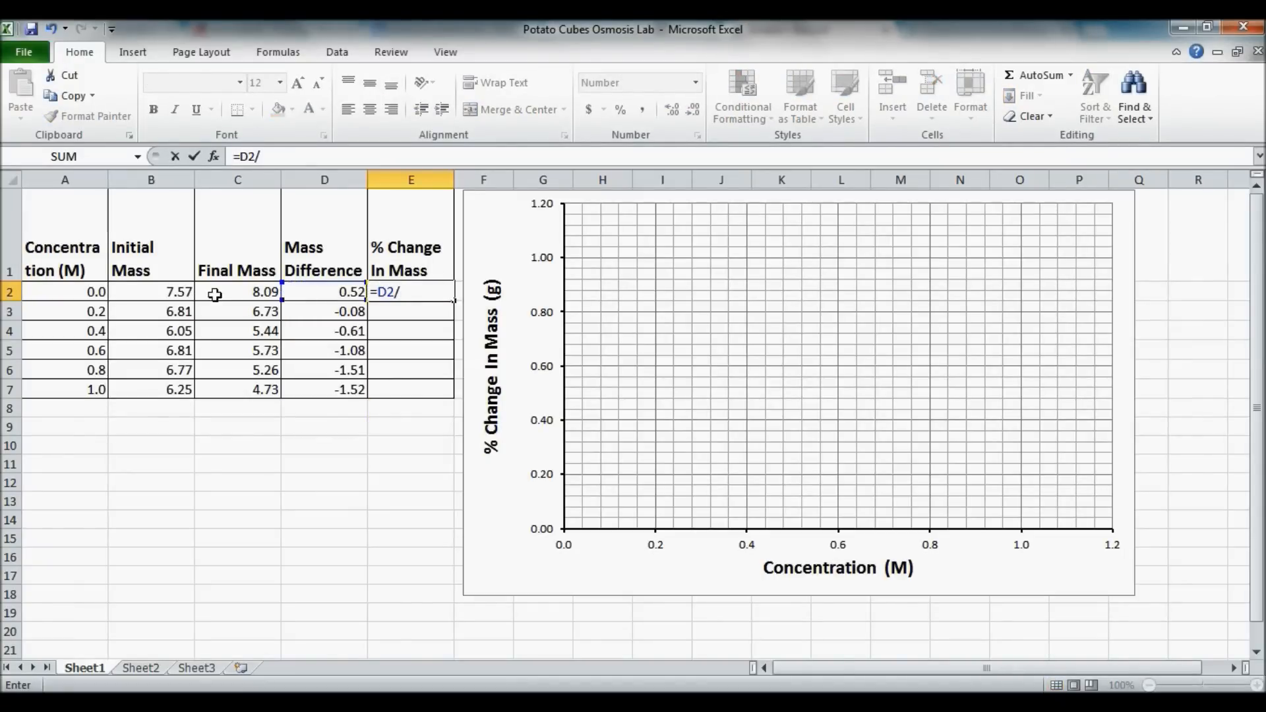
{"action": "left_click", "coordinate": [150, 292]}
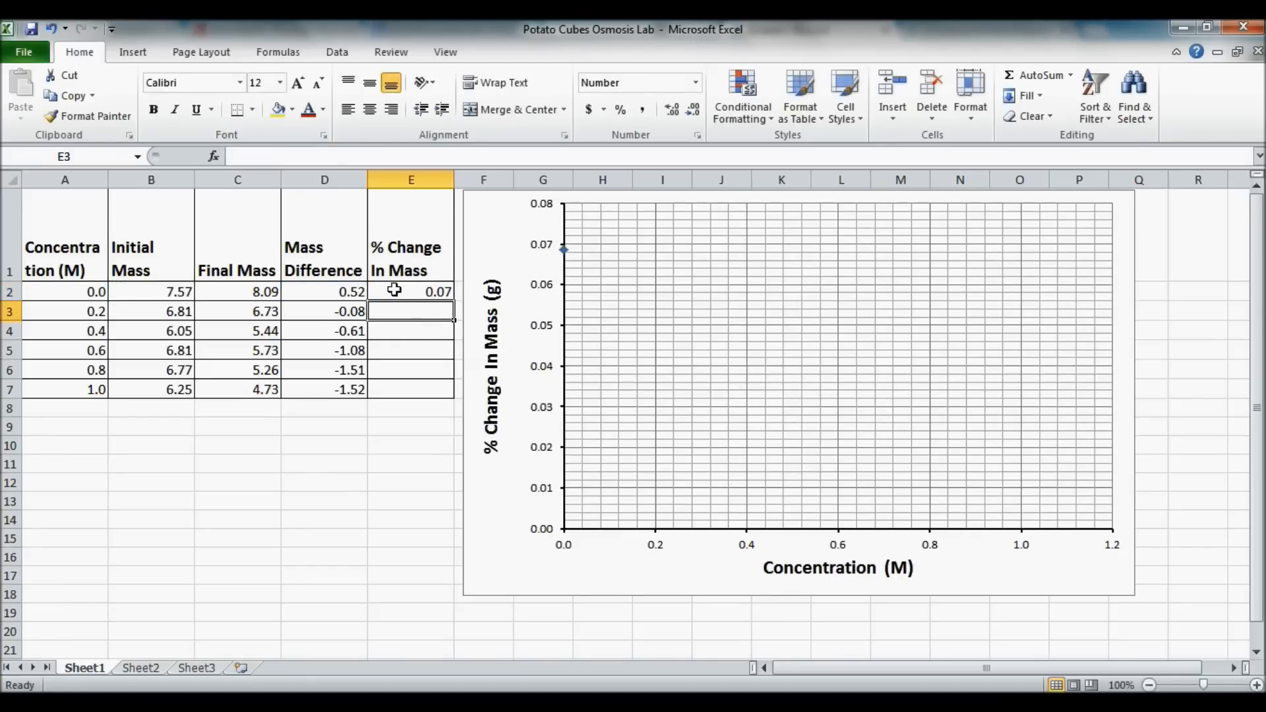
{"action": "left_click", "coordinate": [410, 291]}
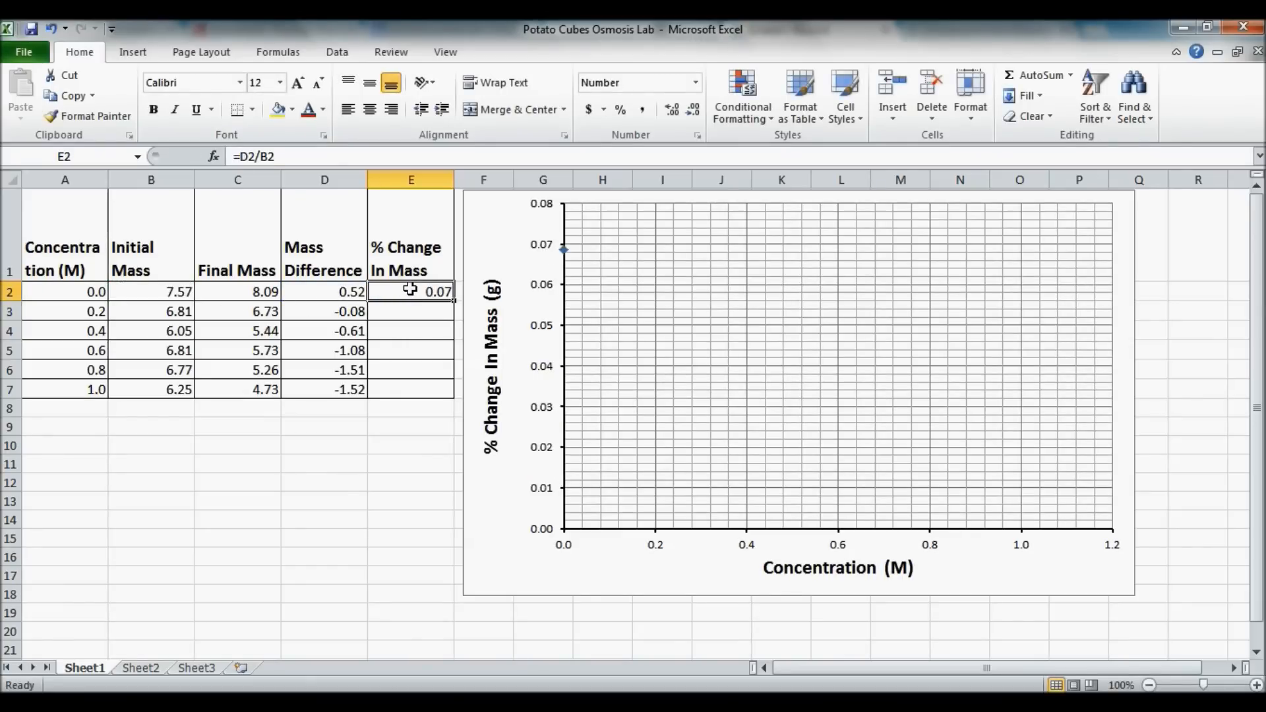
{"action": "mouse_move", "coordinate": [424, 334]}
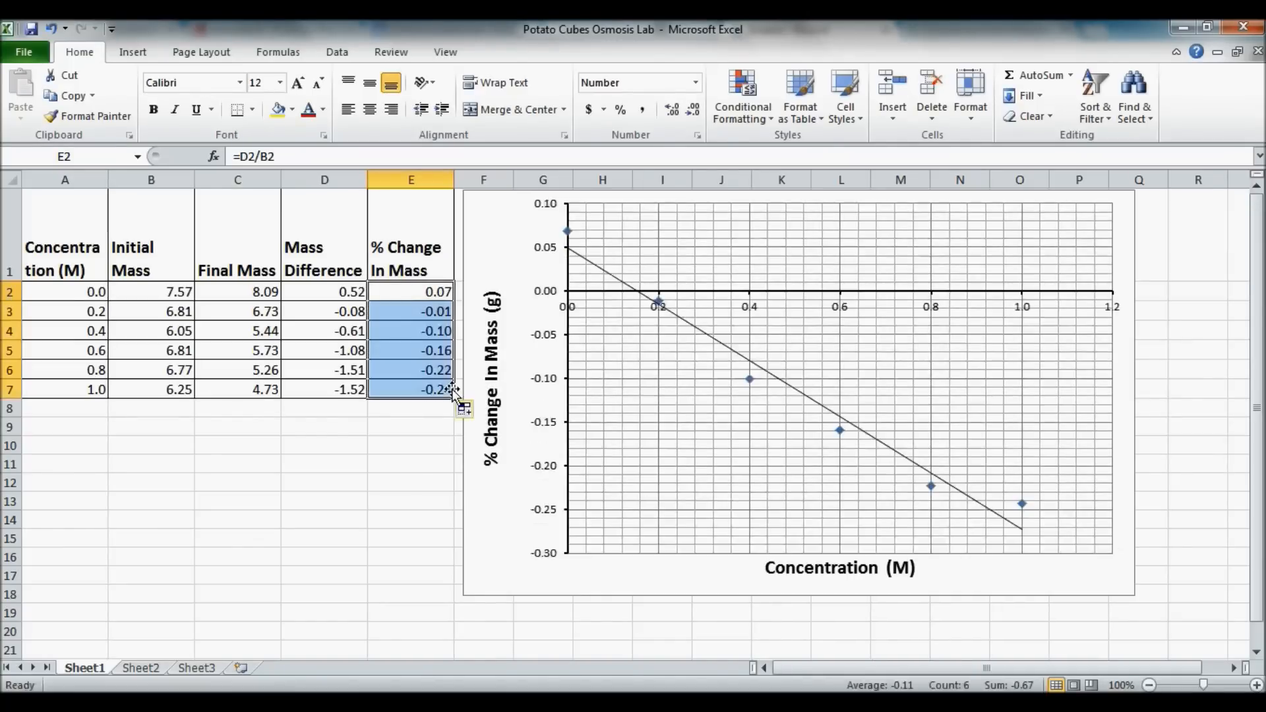
{"action": "mouse_move", "coordinate": [616, 289]}
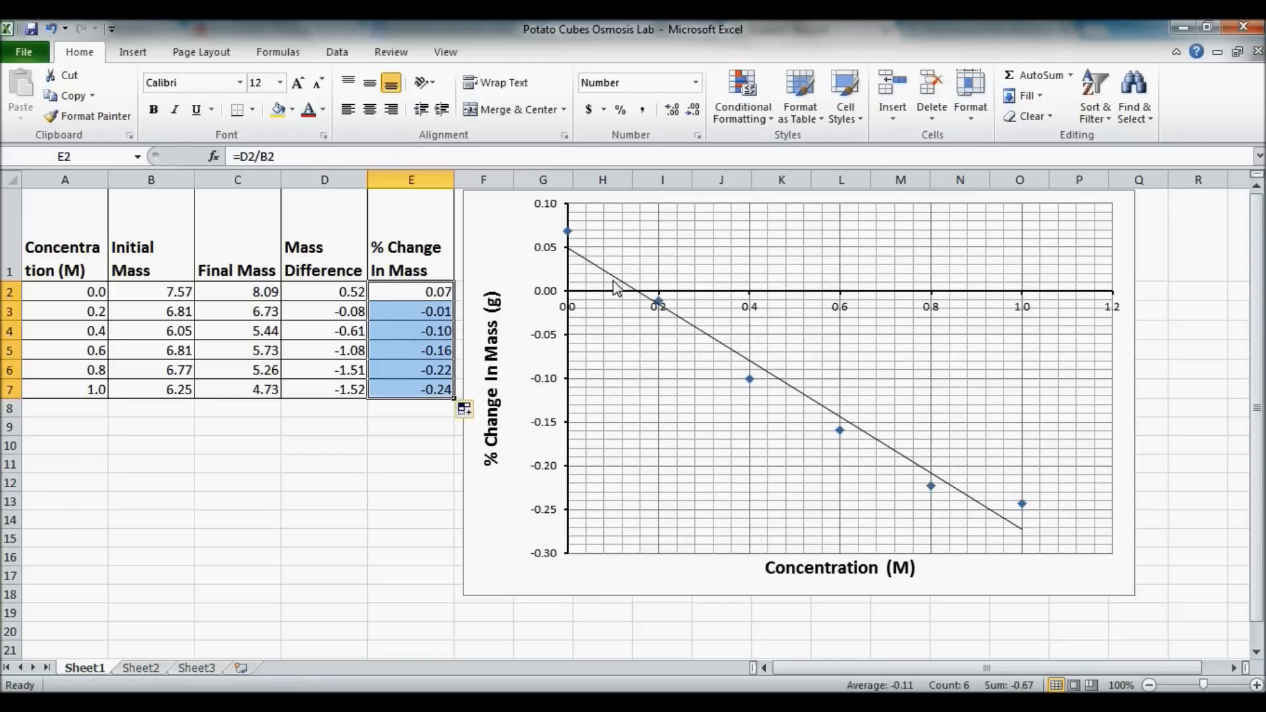
{"action": "mouse_move", "coordinate": [841, 440]}
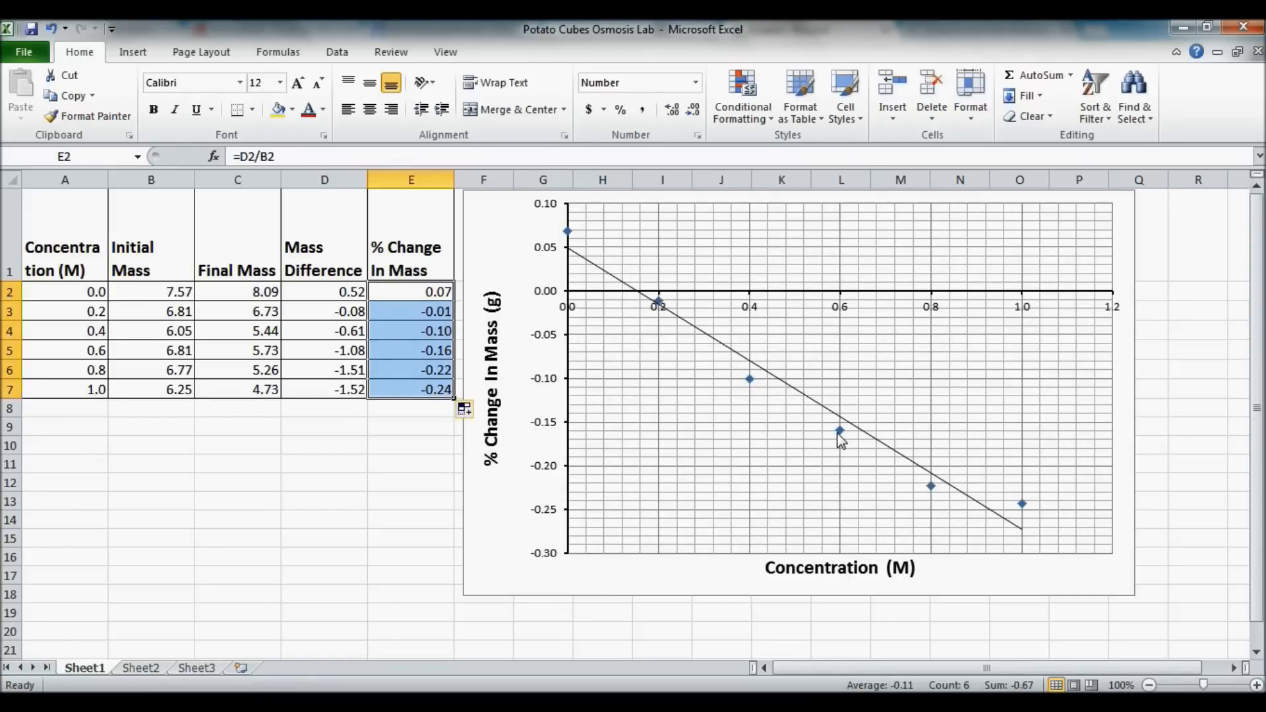
{"action": "mouse_move", "coordinate": [538, 263]}
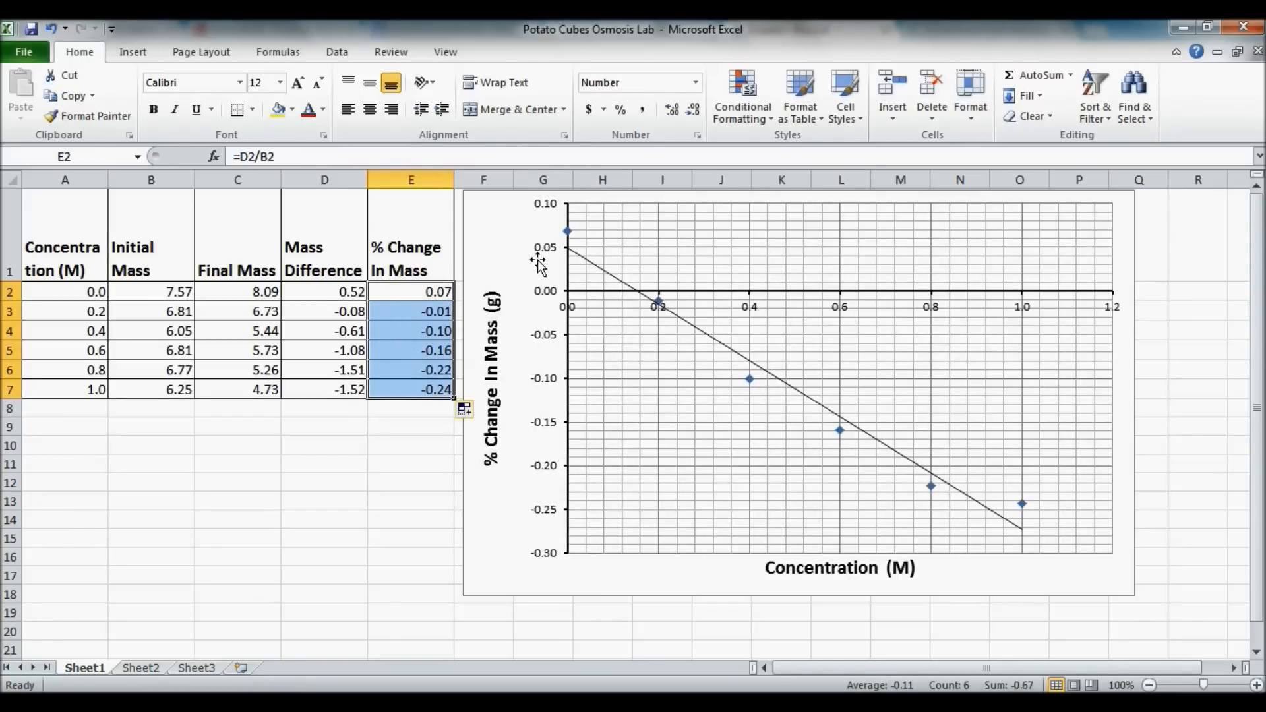
{"action": "mouse_move", "coordinate": [814, 396]}
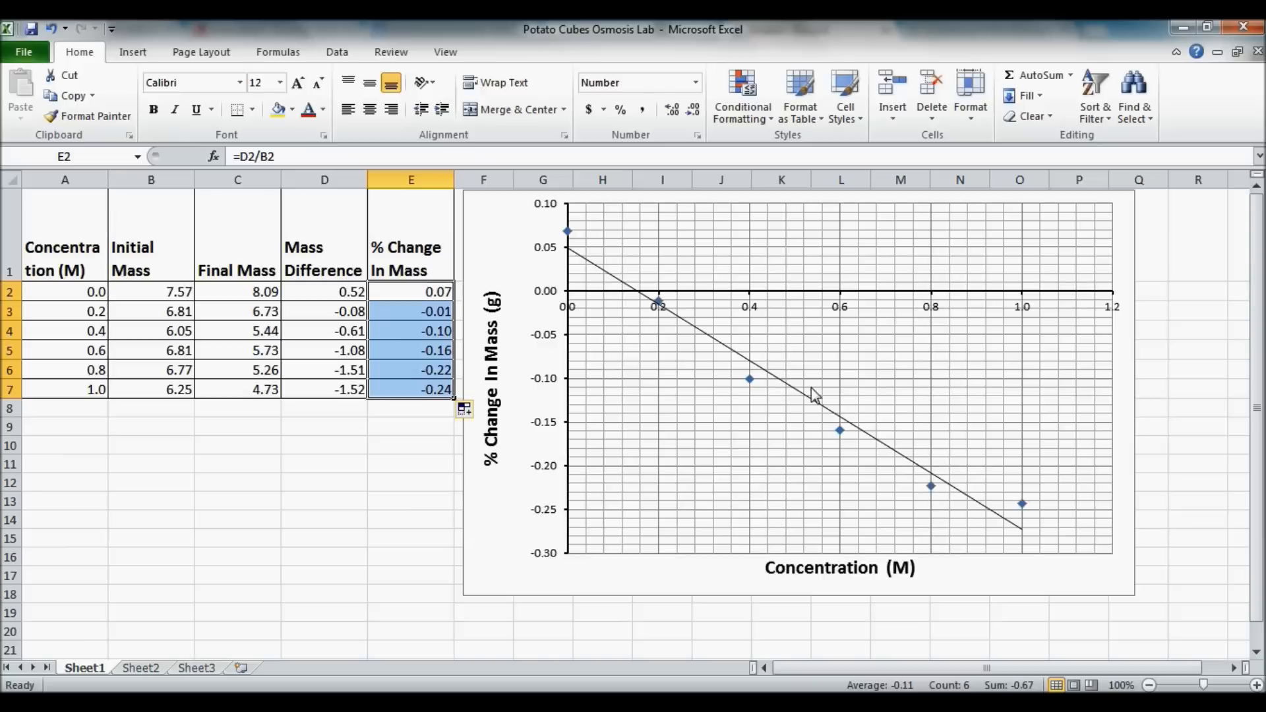
{"action": "mouse_move", "coordinate": [951, 507]}
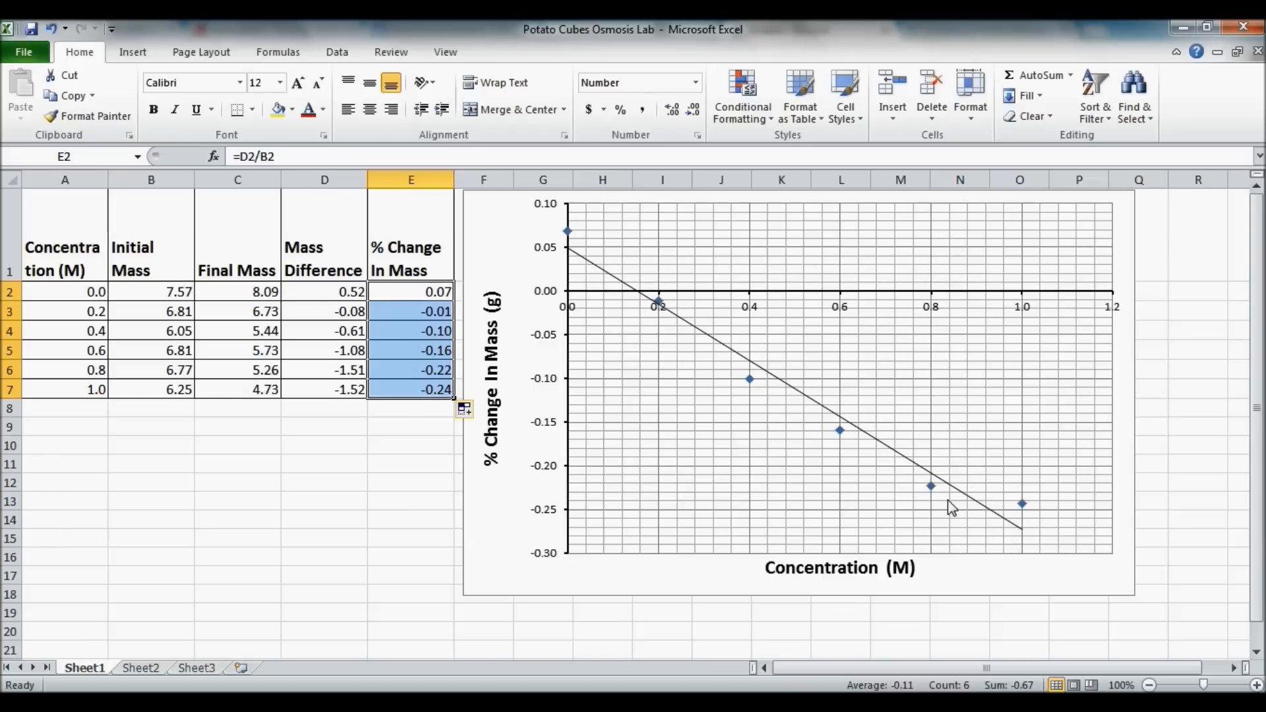
{"action": "mouse_move", "coordinate": [563, 245]}
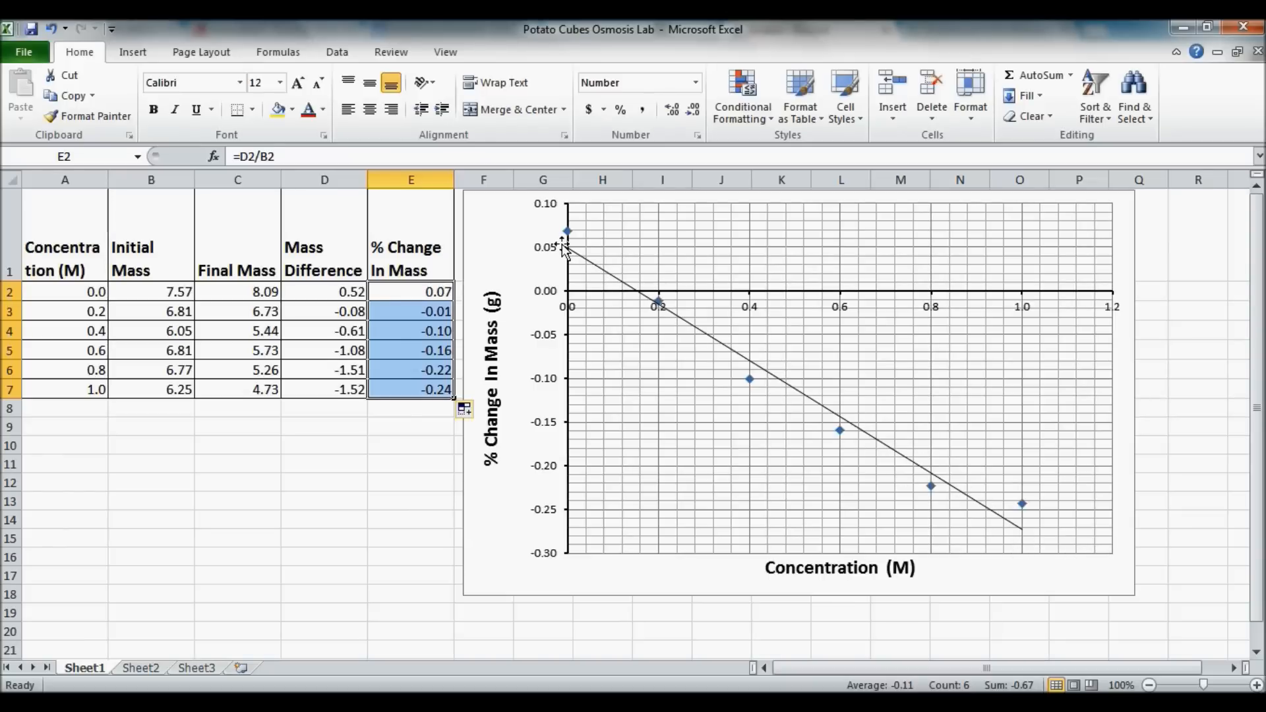
{"action": "mouse_move", "coordinate": [566, 251]}
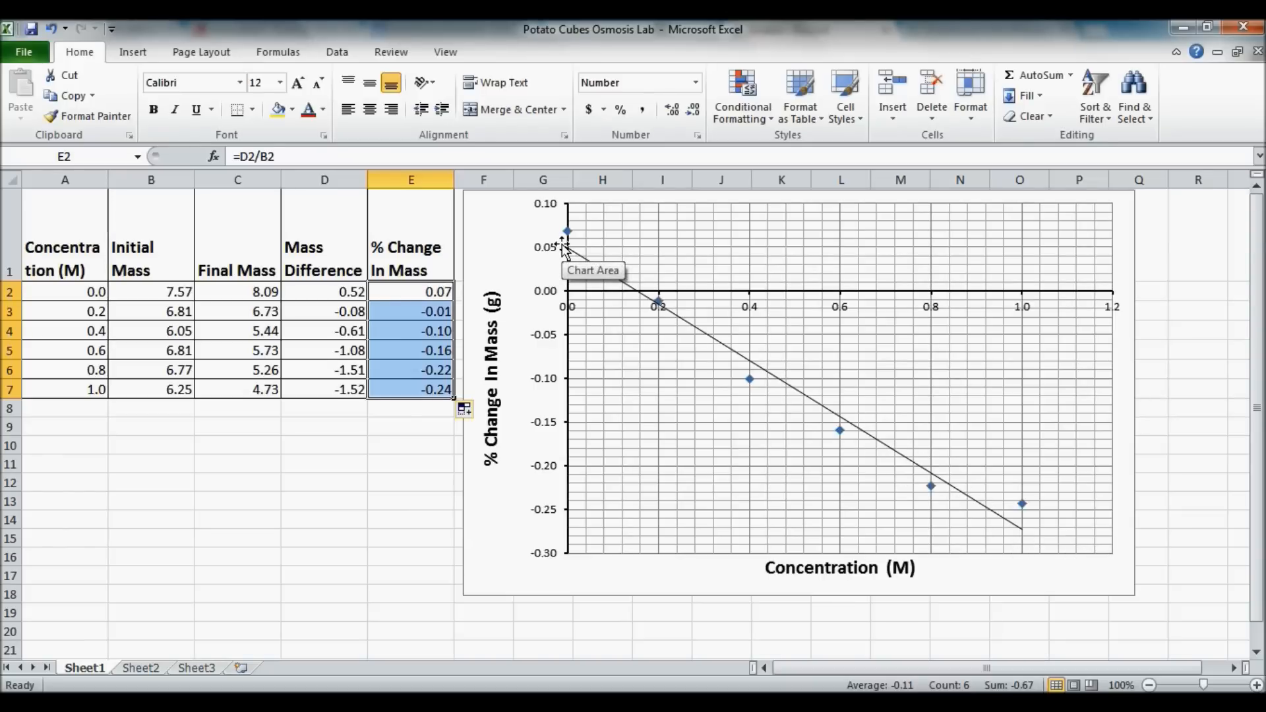
{"action": "mouse_move", "coordinate": [570, 385]}
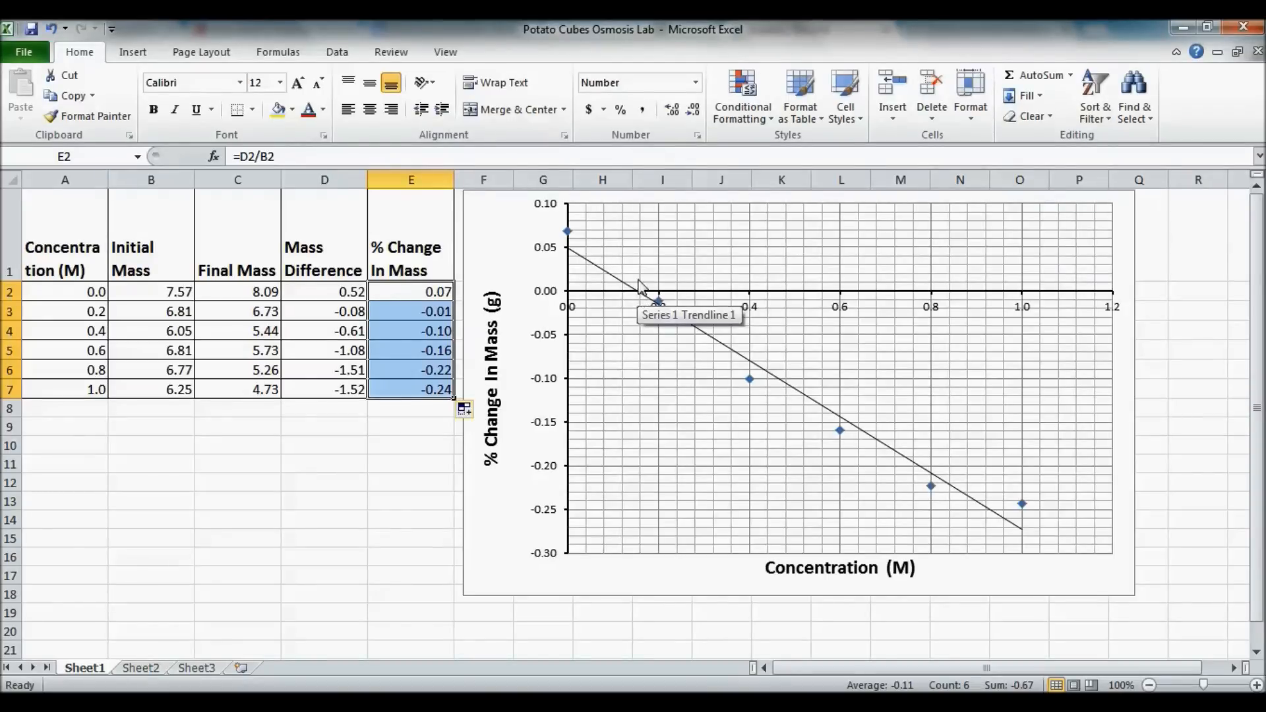
{"action": "mouse_move", "coordinate": [641, 278]}
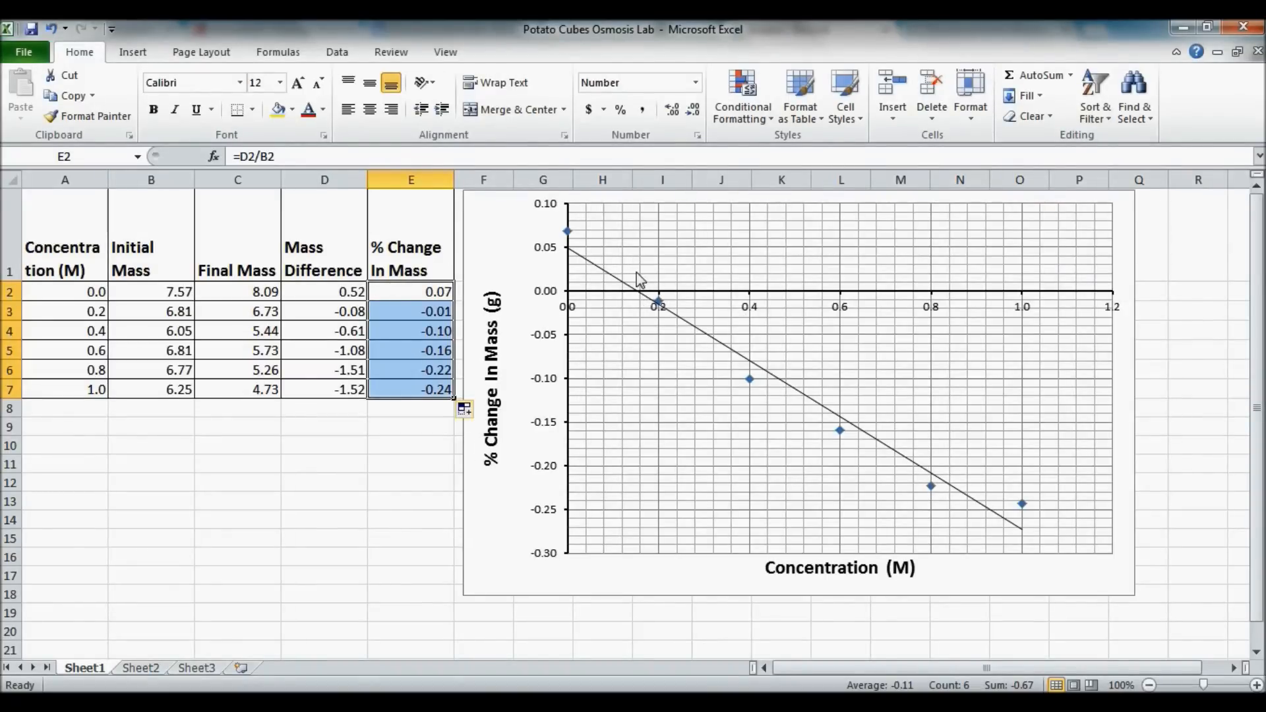
{"action": "mouse_move", "coordinate": [639, 315]}
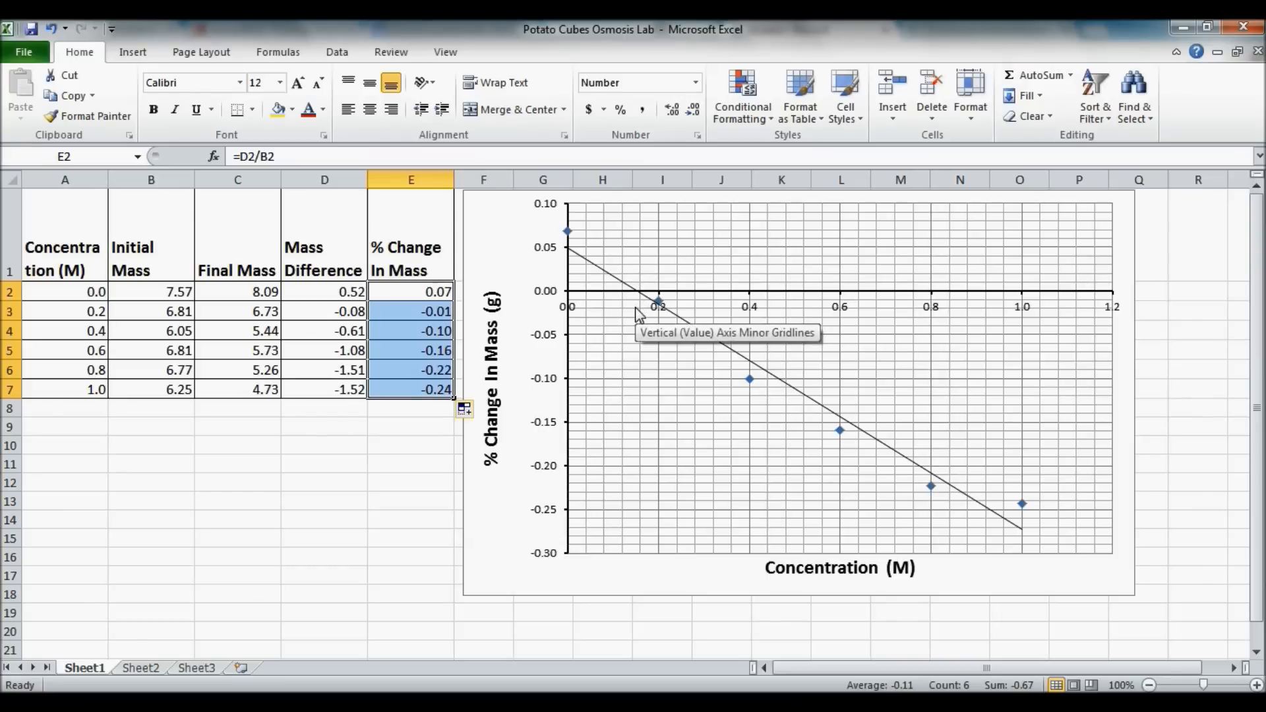
{"action": "mouse_move", "coordinate": [634, 294]}
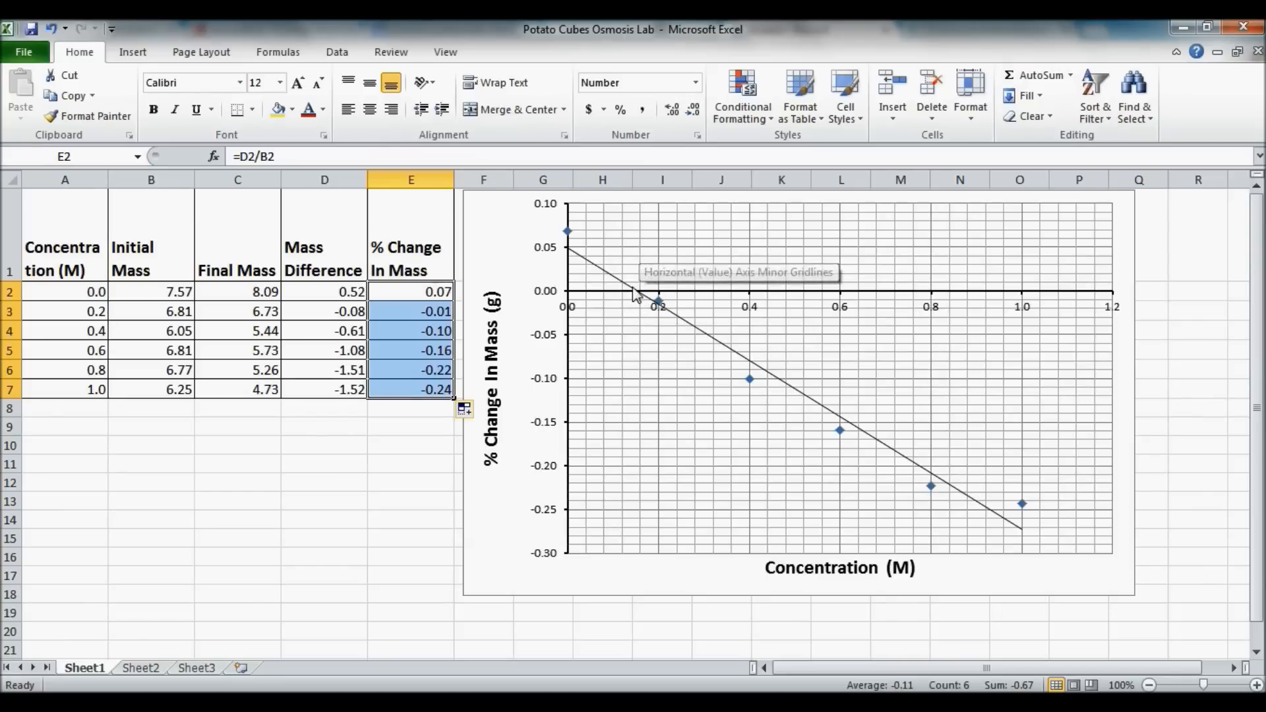
{"action": "mouse_move", "coordinate": [638, 262]}
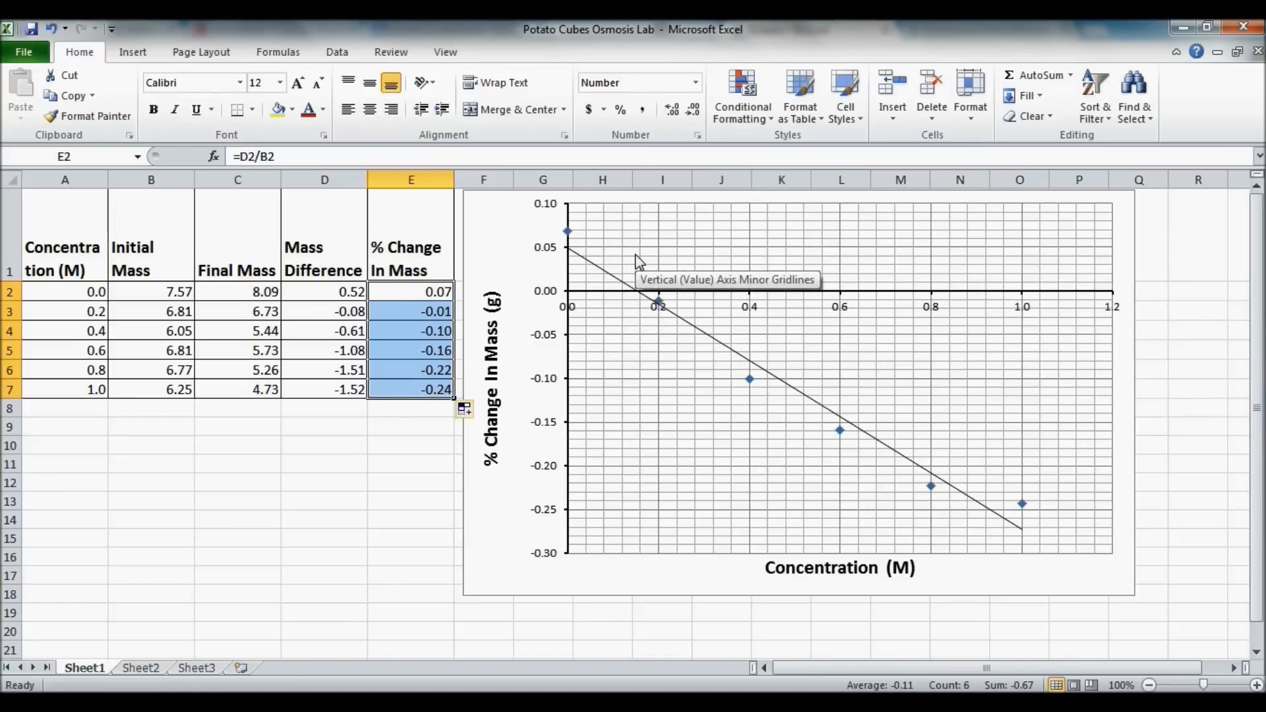
{"action": "mouse_move", "coordinate": [640, 301]}
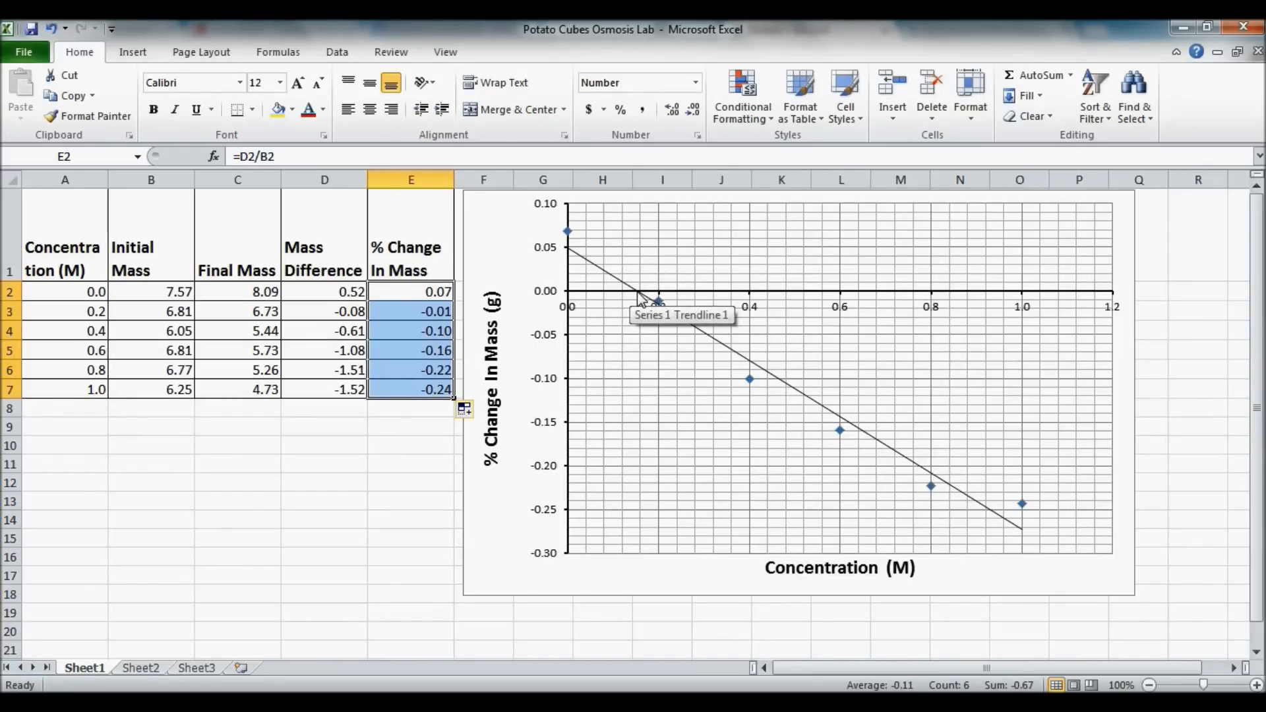
{"action": "mouse_move", "coordinate": [559, 293]}
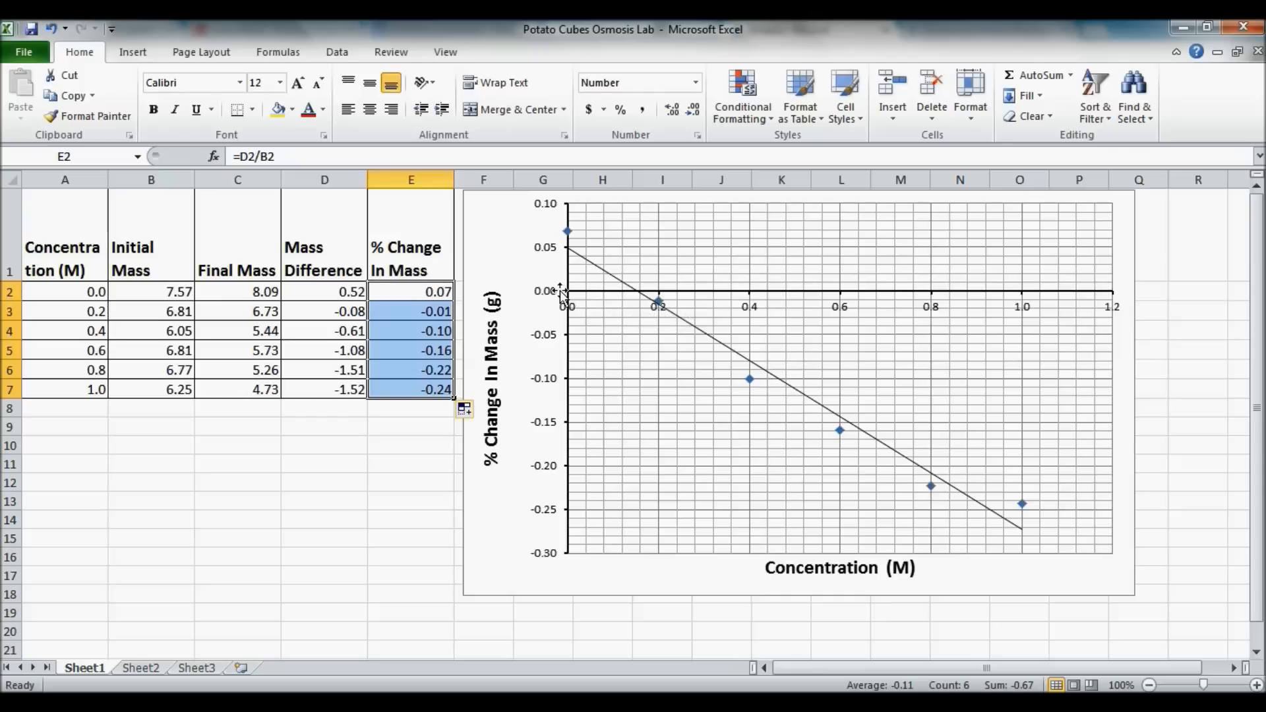
{"action": "mouse_move", "coordinate": [590, 297]}
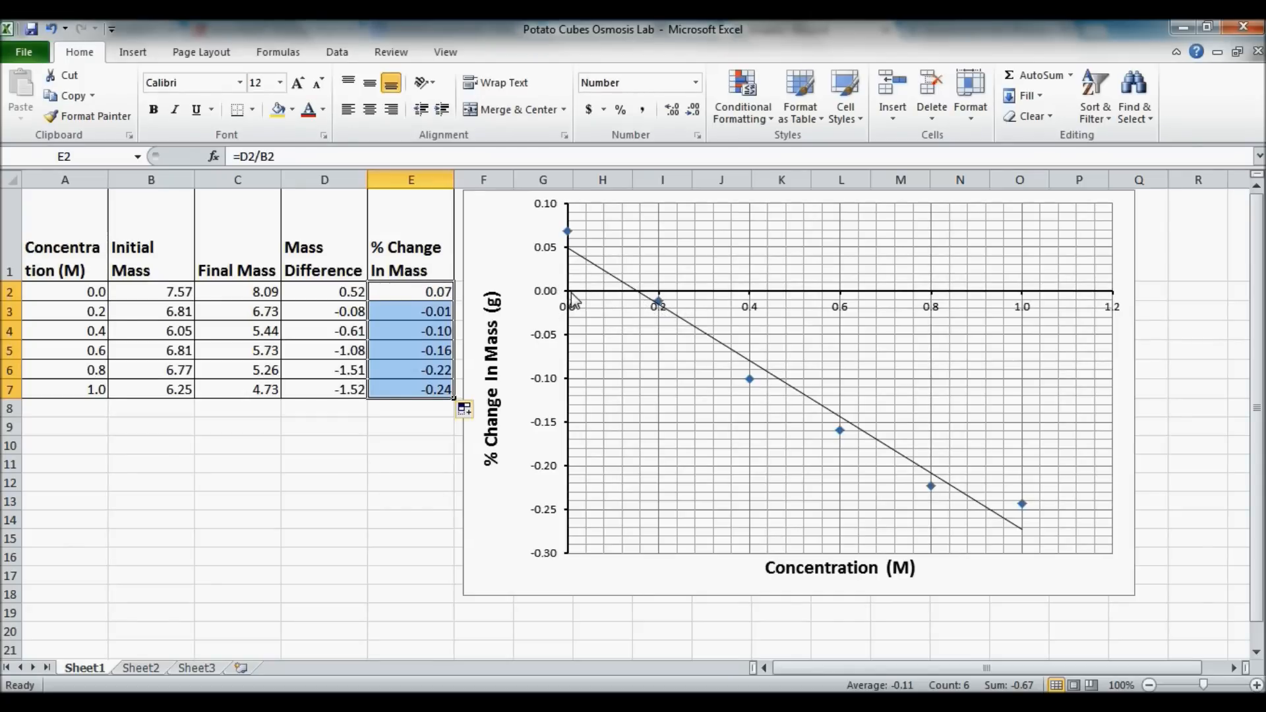
{"action": "mouse_move", "coordinate": [642, 301]}
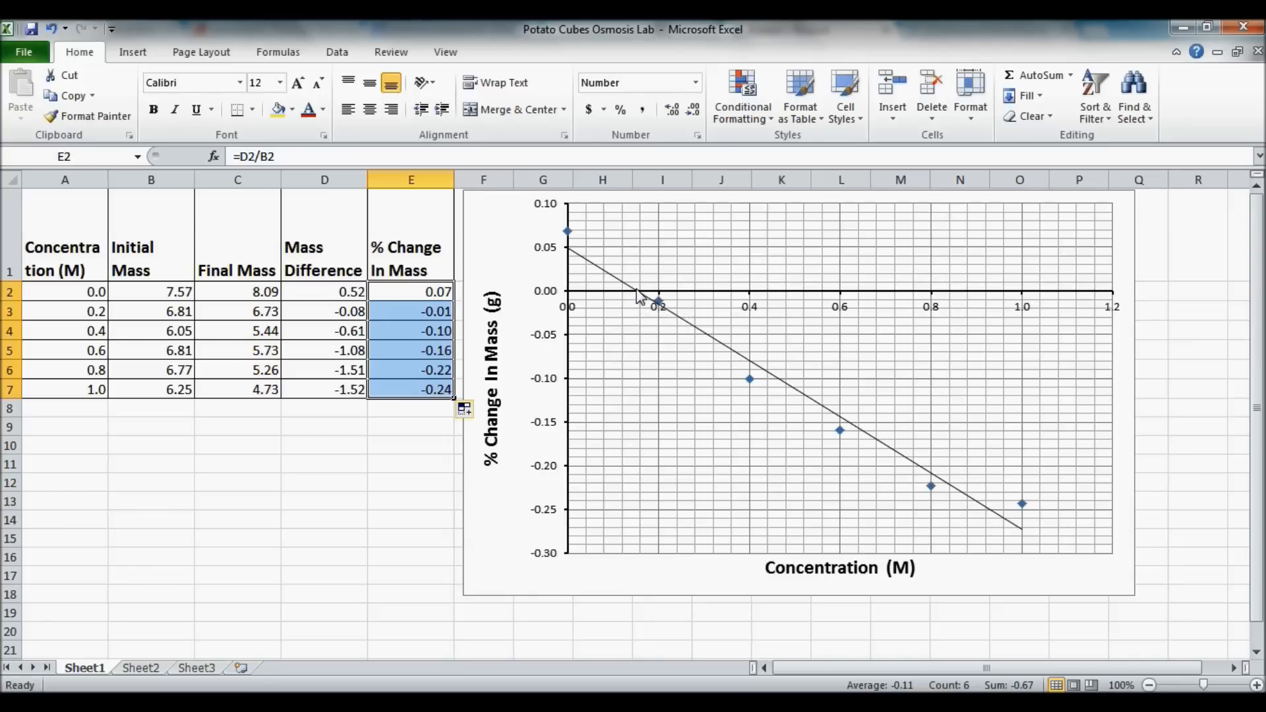
{"action": "mouse_move", "coordinate": [641, 296]}
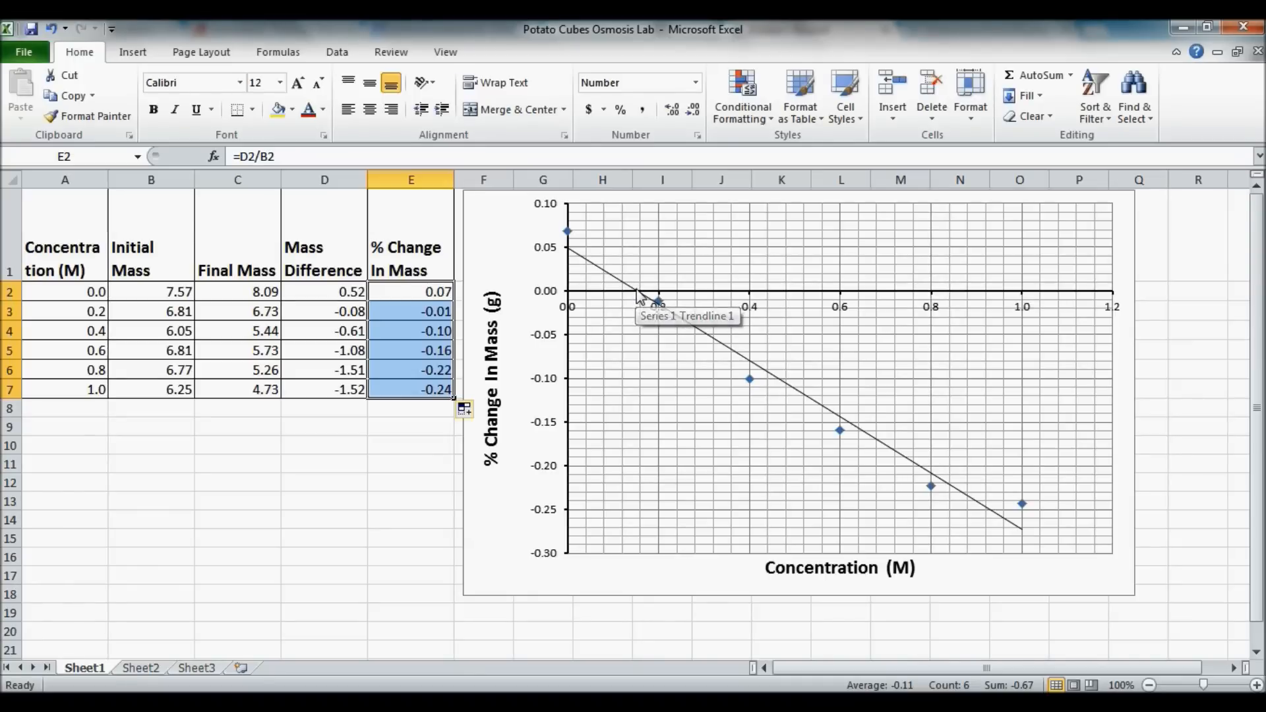
{"action": "mouse_move", "coordinate": [646, 304]}
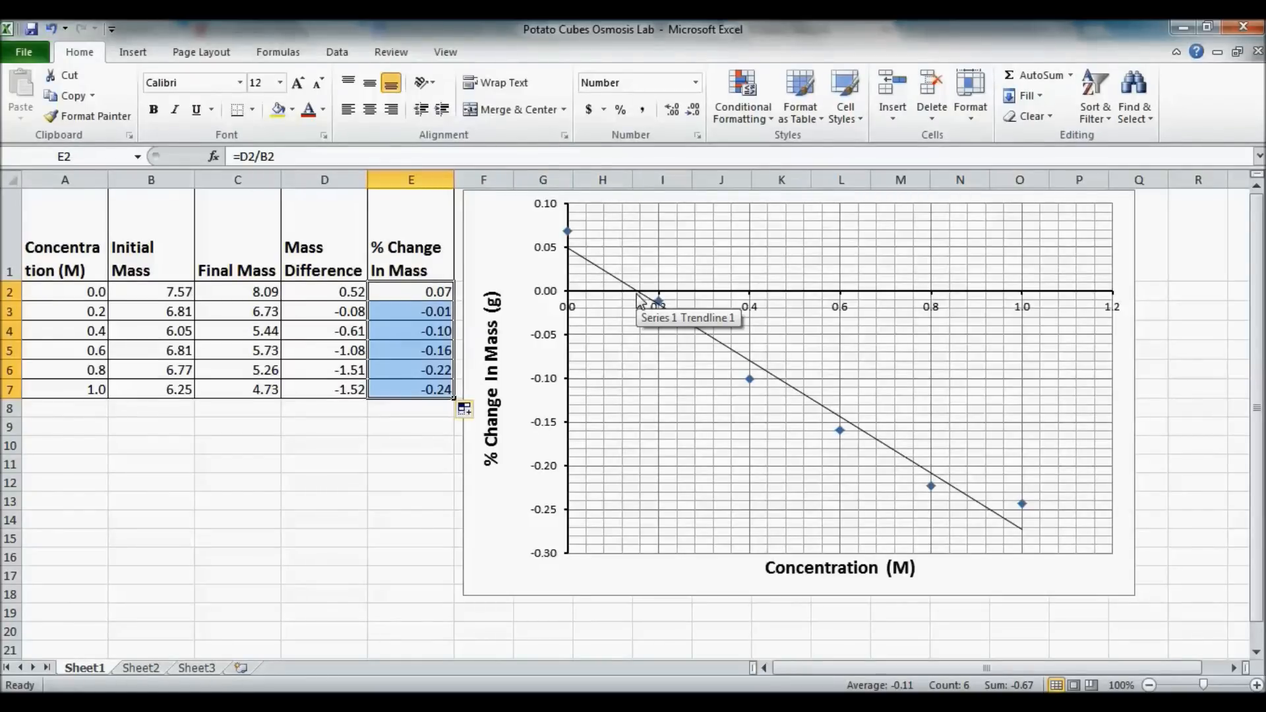
{"action": "mouse_move", "coordinate": [571, 301]}
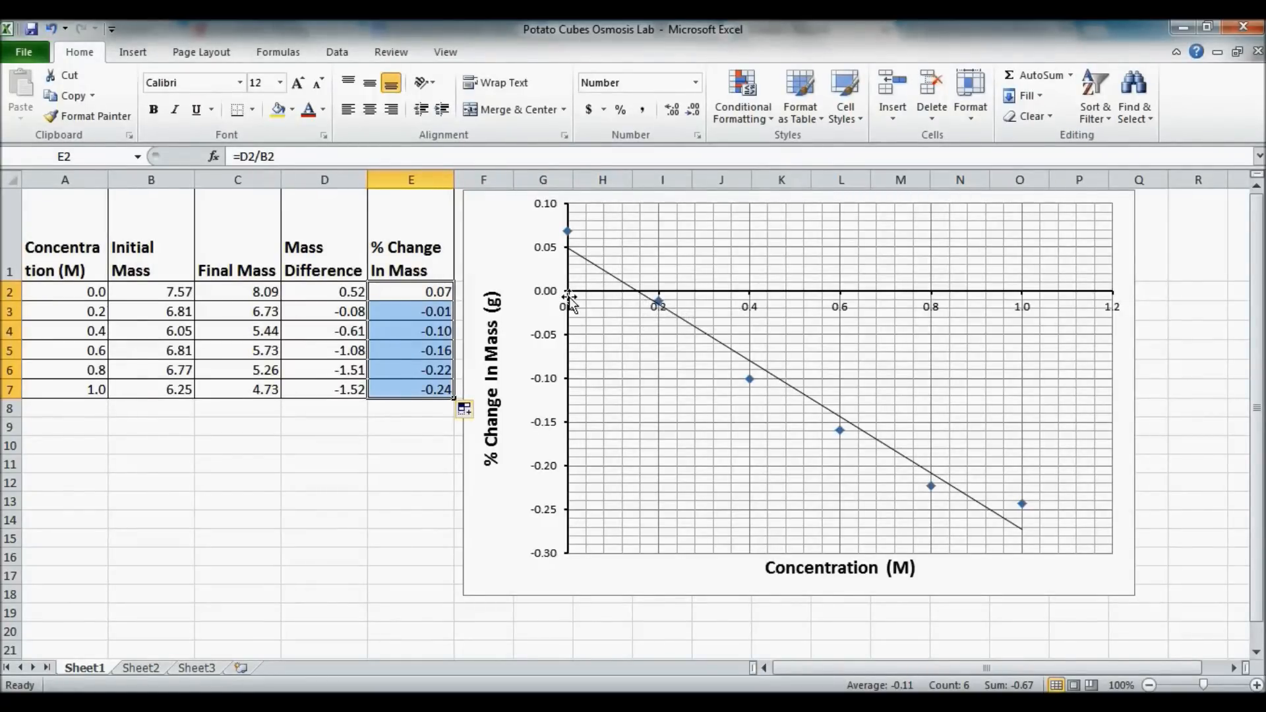
{"action": "mouse_move", "coordinate": [571, 305]}
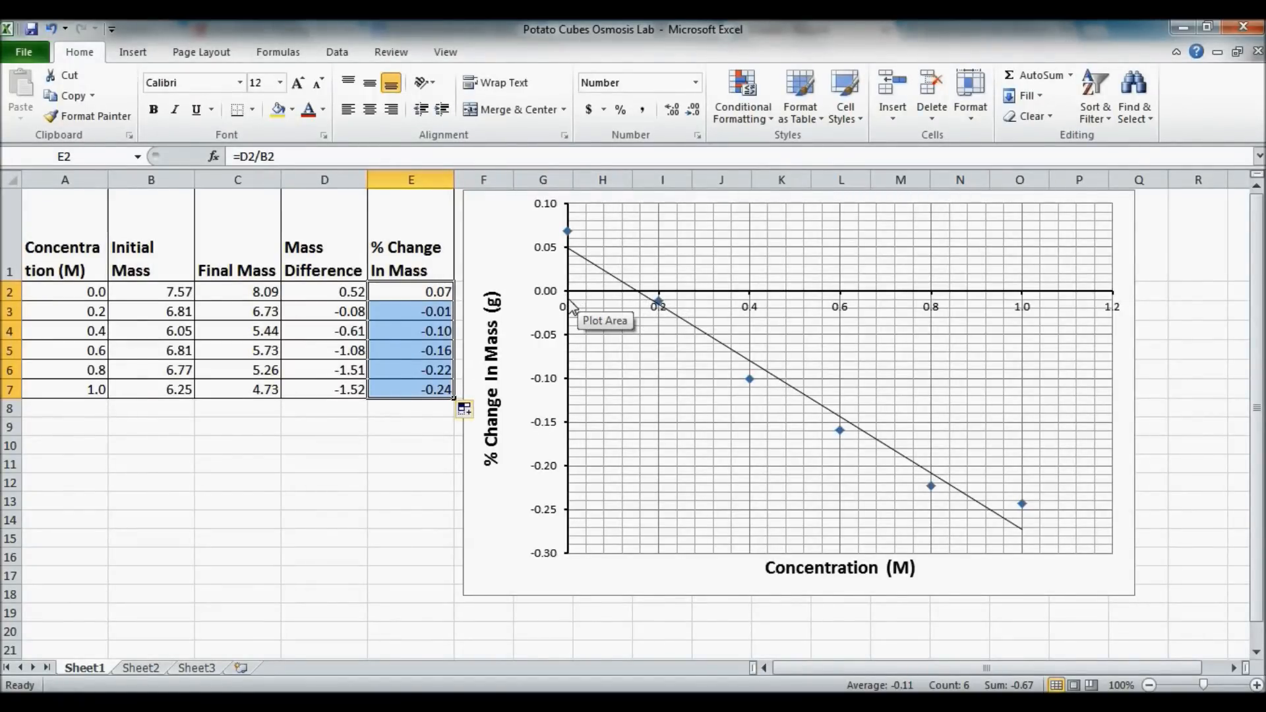
{"action": "mouse_move", "coordinate": [571, 305]}
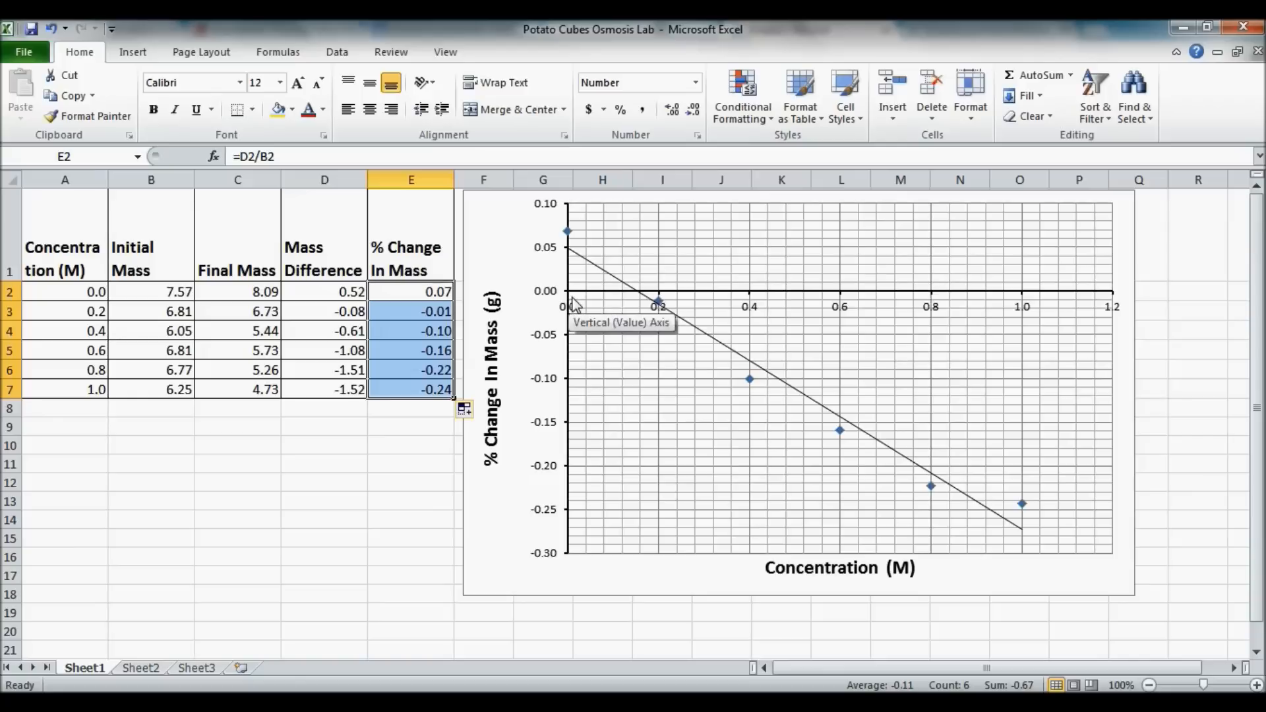
{"action": "mouse_move", "coordinate": [661, 314]}
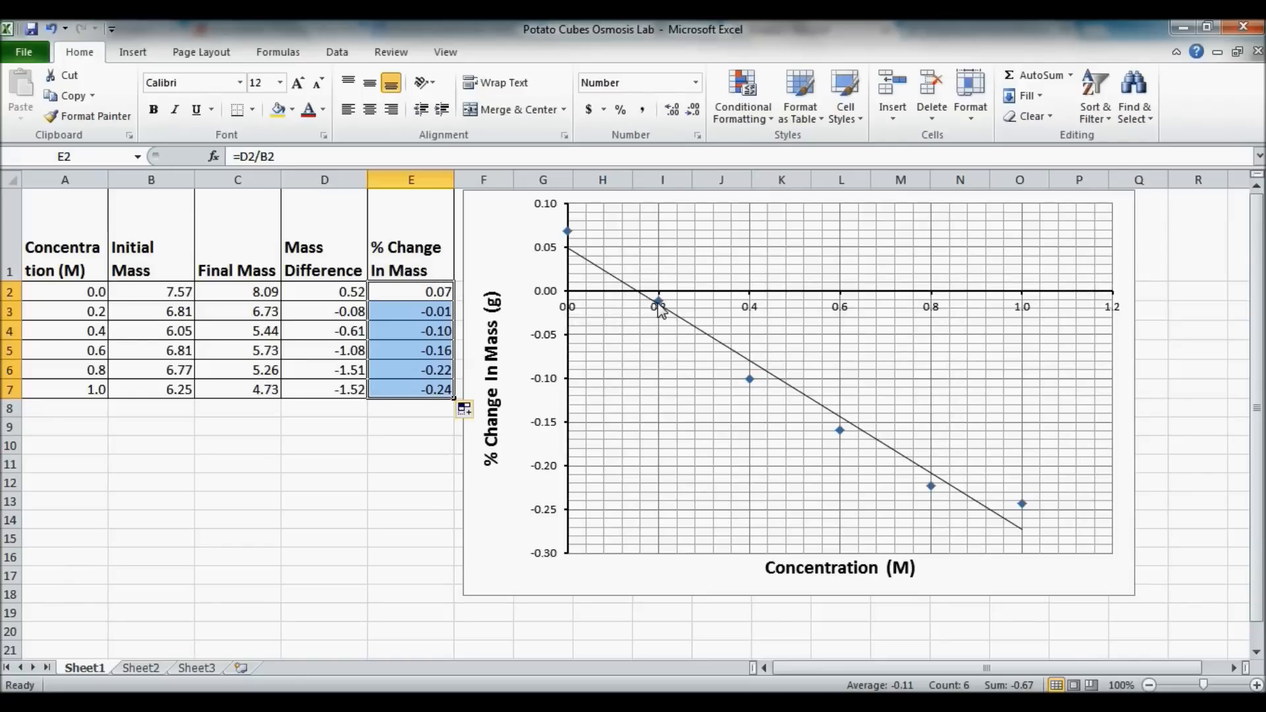
{"action": "mouse_move", "coordinate": [586, 305]}
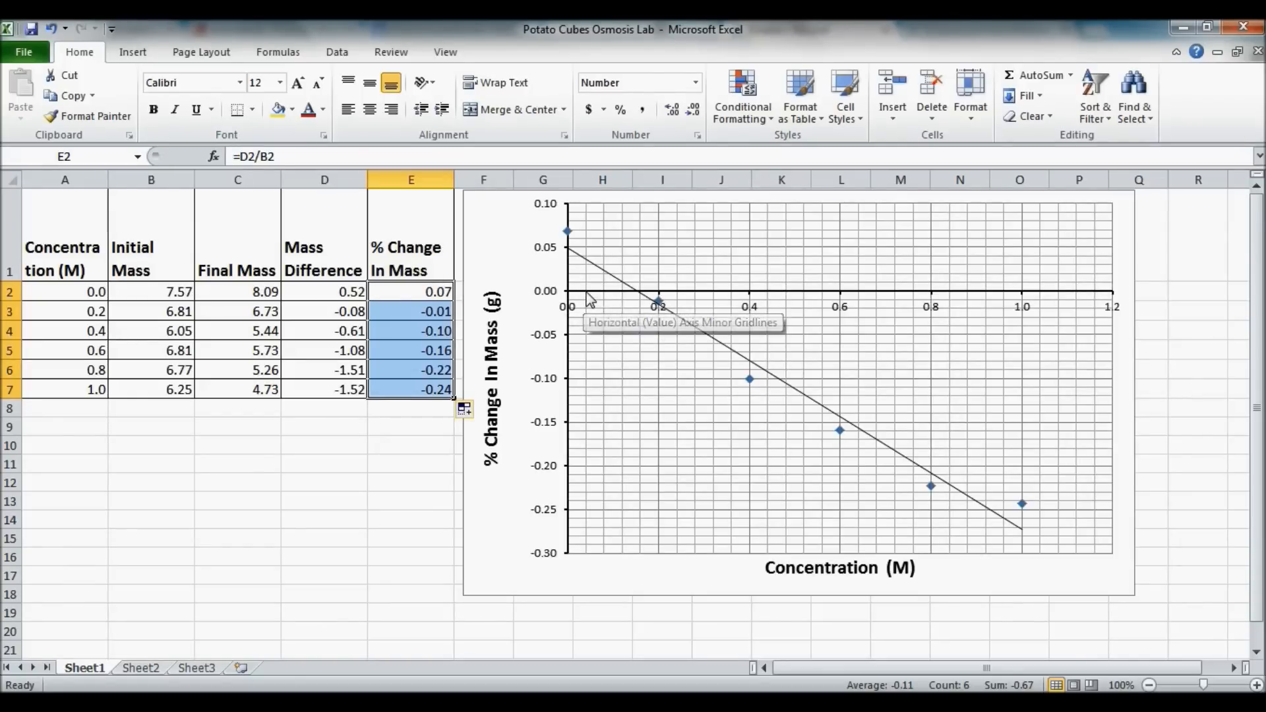
{"action": "mouse_move", "coordinate": [621, 304]}
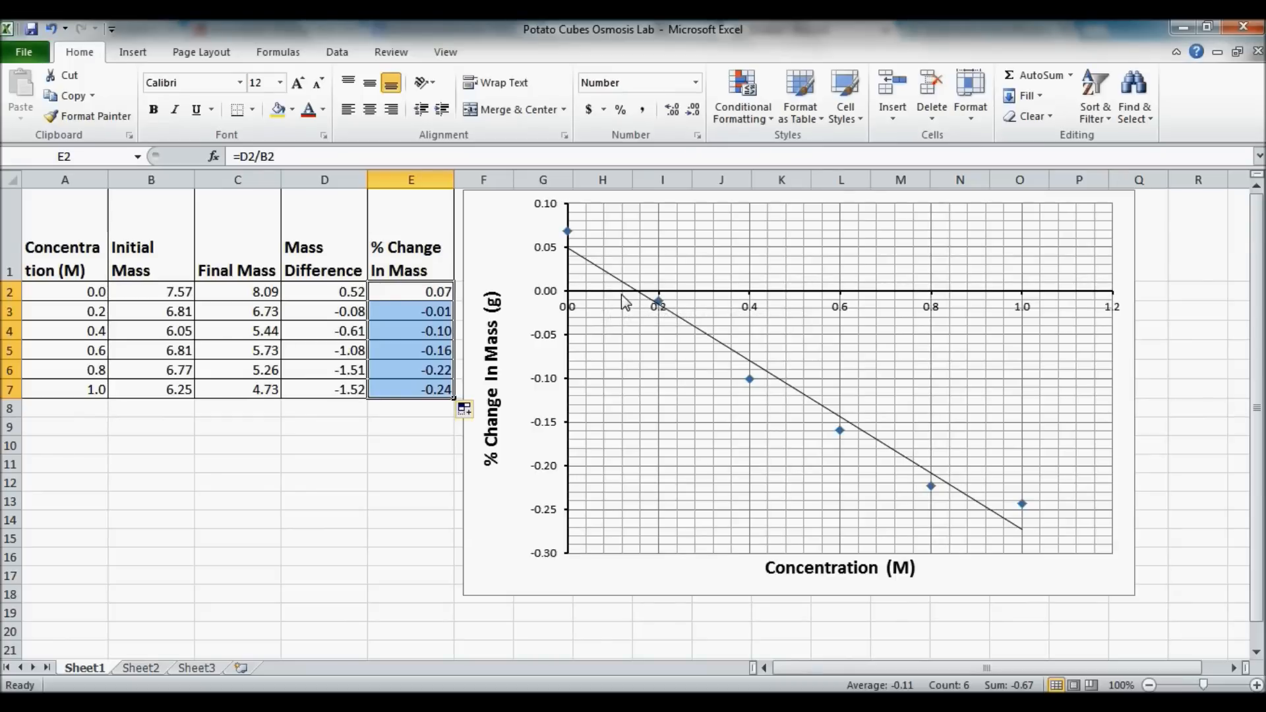
{"action": "mouse_move", "coordinate": [627, 299]}
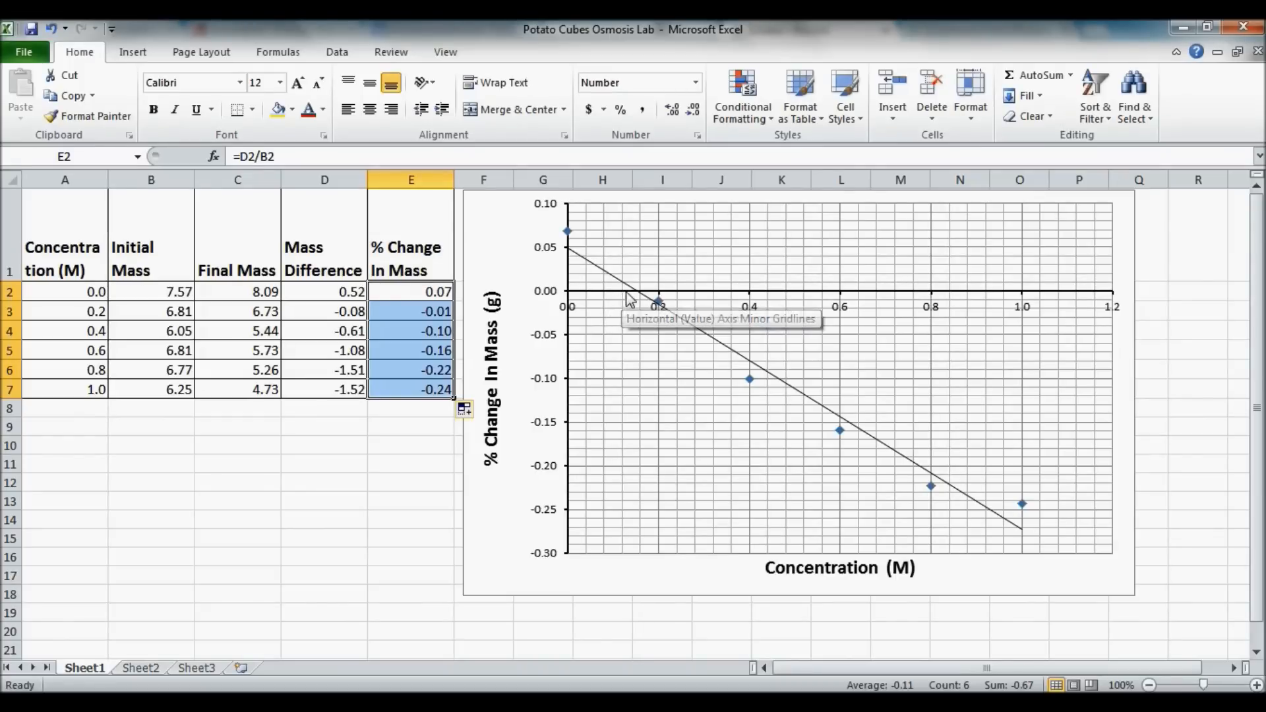
{"action": "mouse_move", "coordinate": [646, 303]}
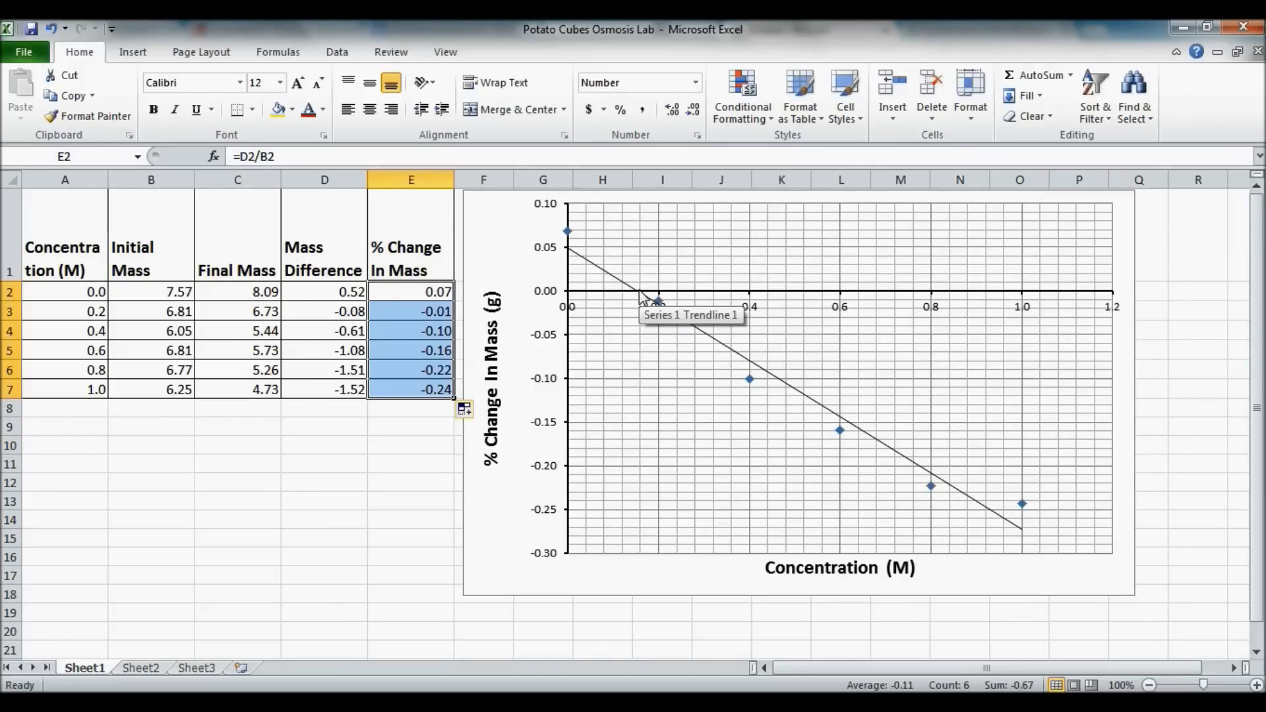
{"action": "mouse_move", "coordinate": [643, 299]}
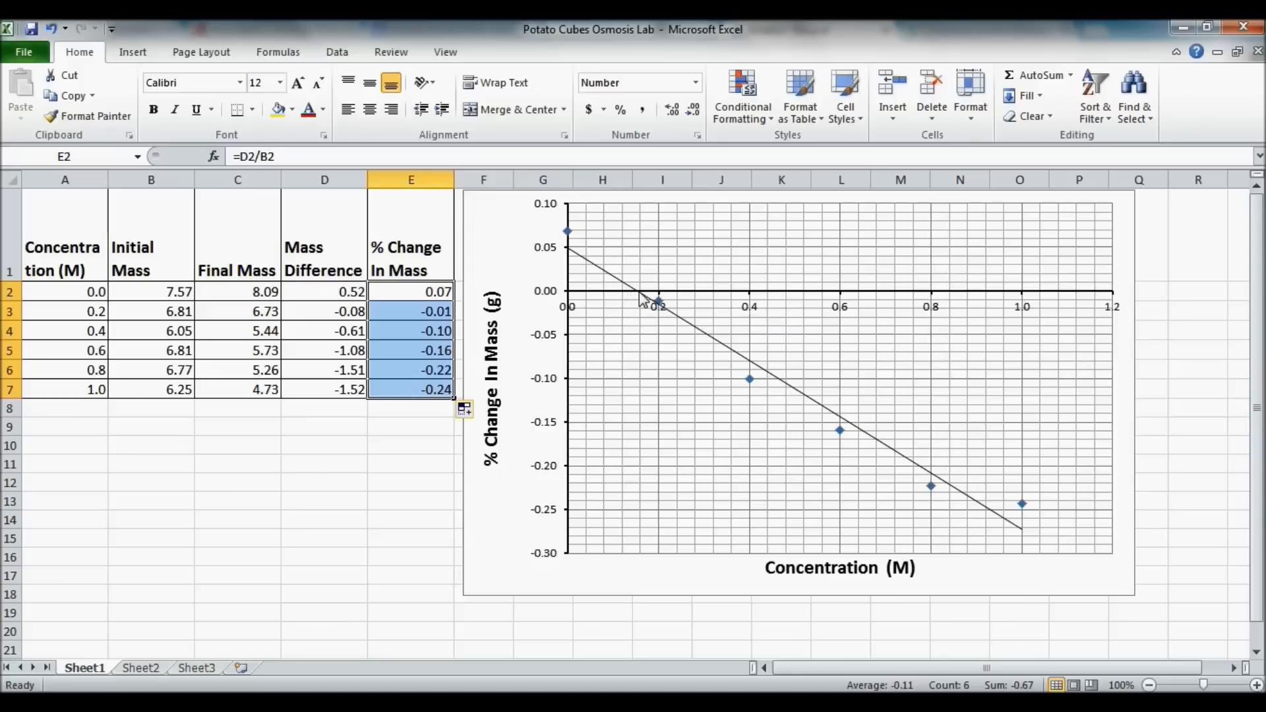
{"action": "mouse_move", "coordinate": [655, 303]}
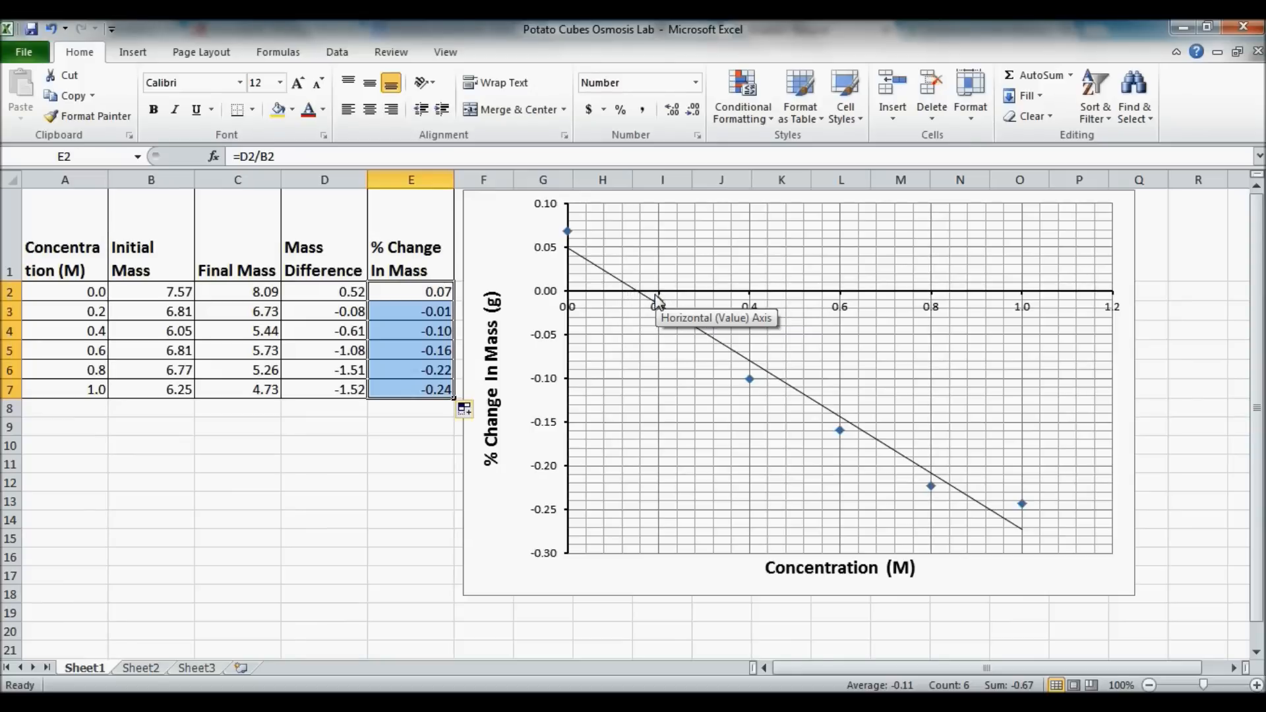
{"action": "mouse_move", "coordinate": [641, 301]}
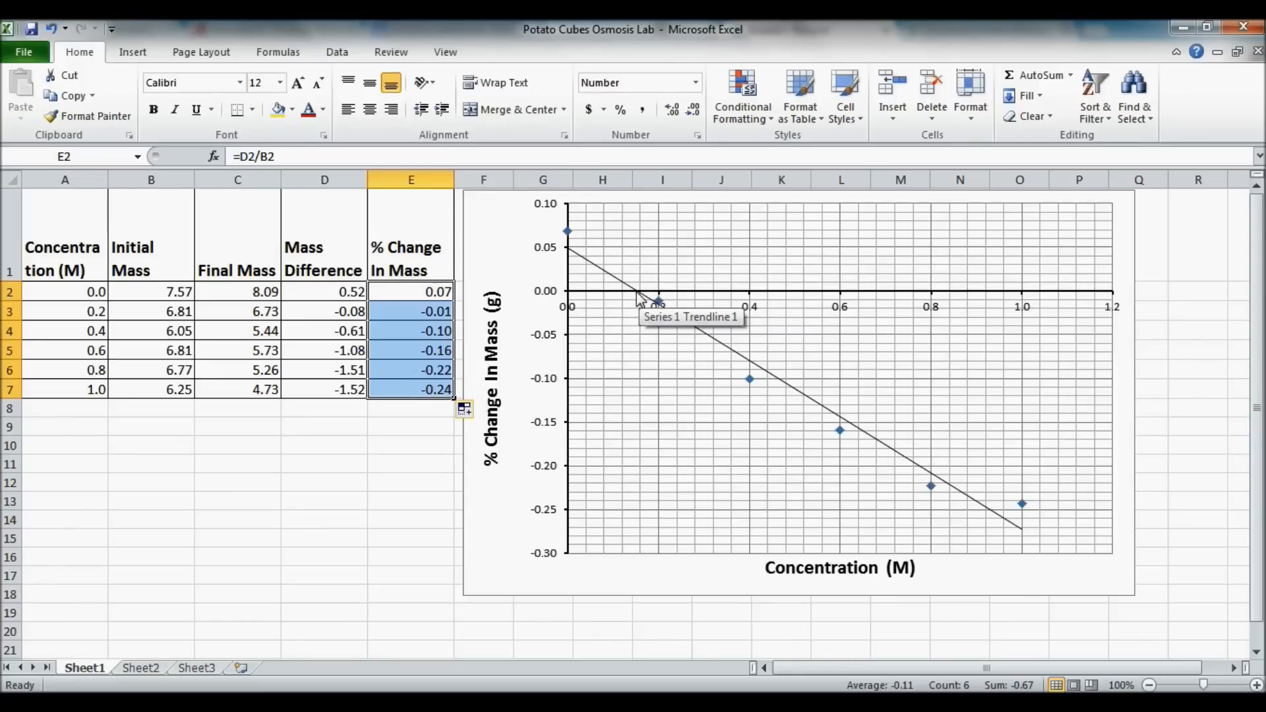
{"action": "mouse_move", "coordinate": [626, 301]}
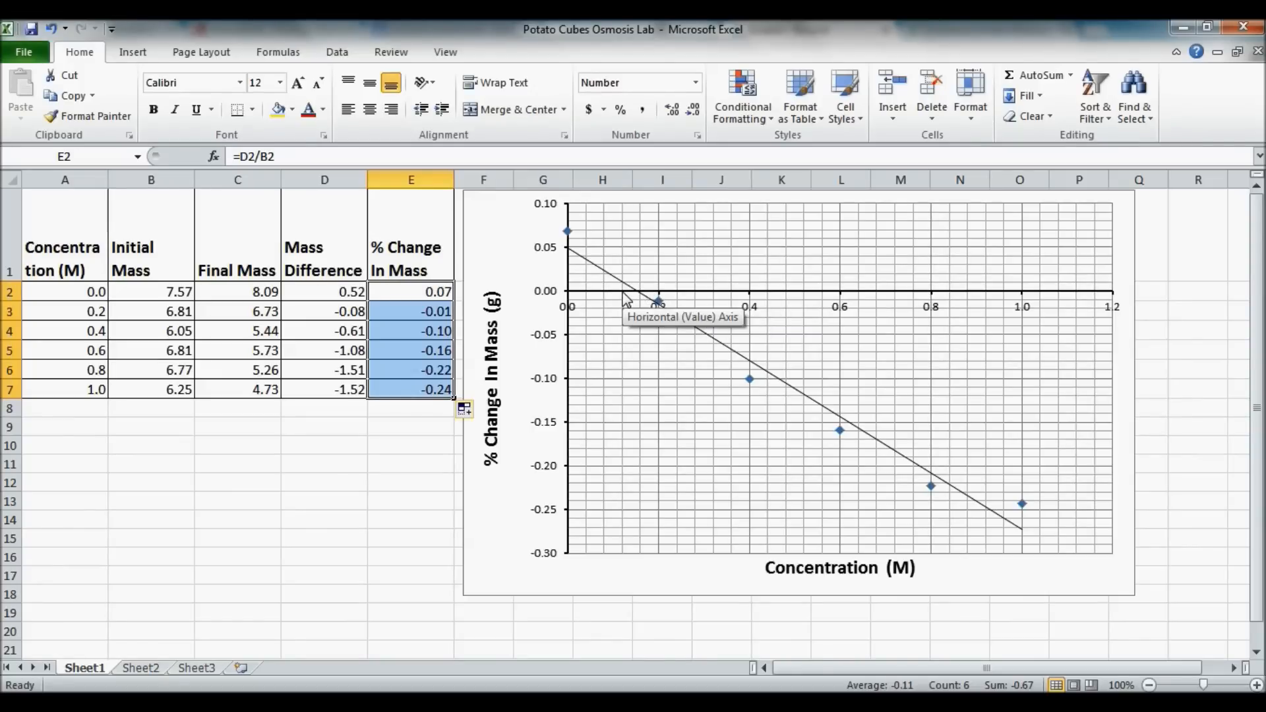
{"action": "mouse_move", "coordinate": [643, 289]}
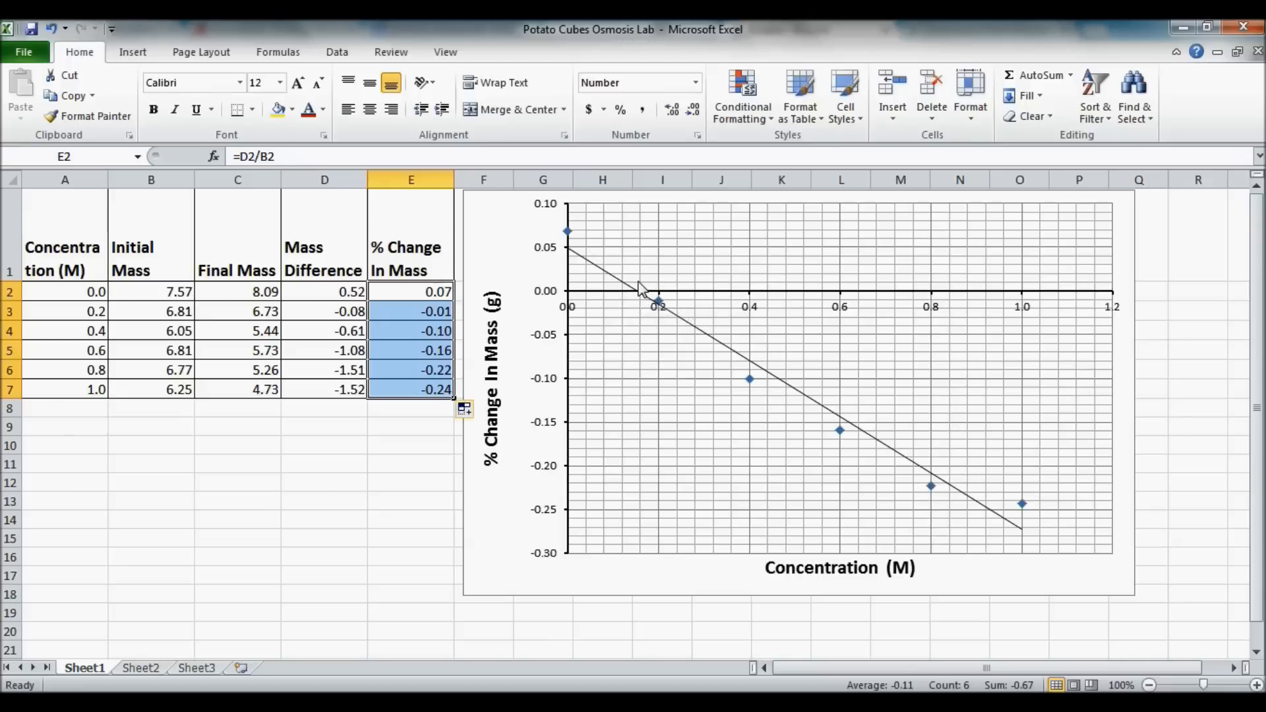
{"action": "mouse_move", "coordinate": [636, 307]}
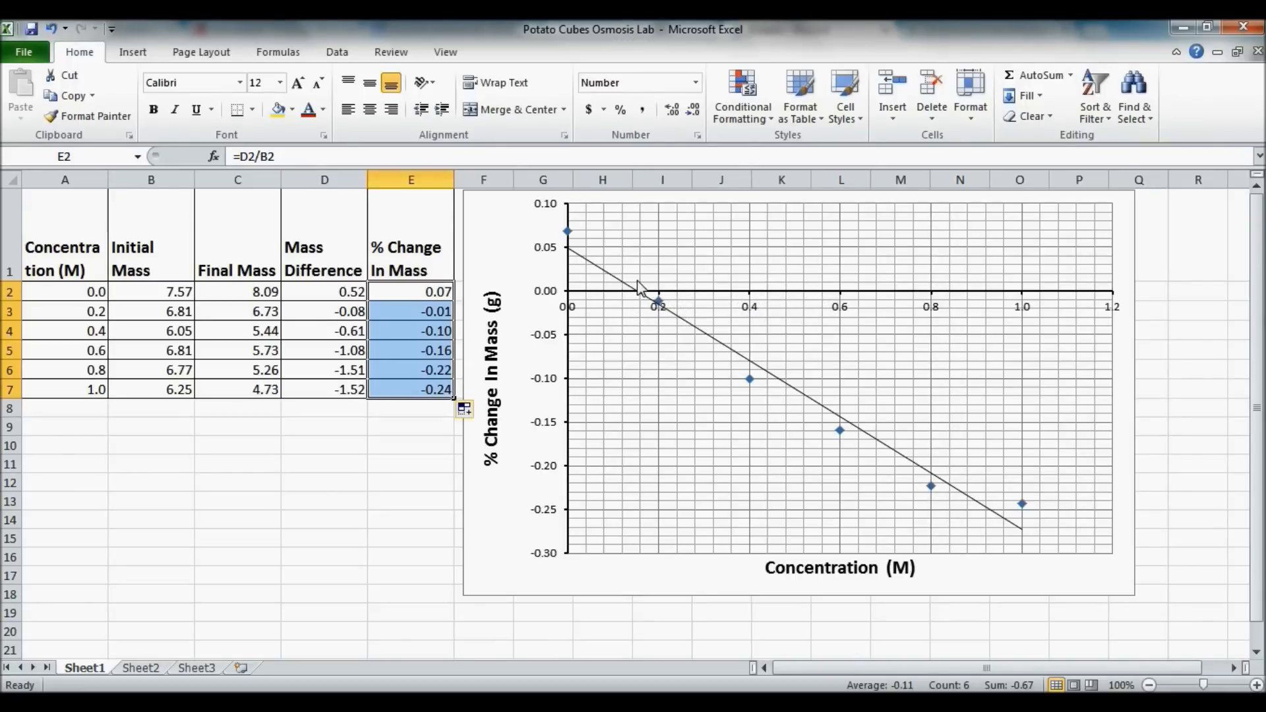
{"action": "mouse_move", "coordinate": [642, 288]}
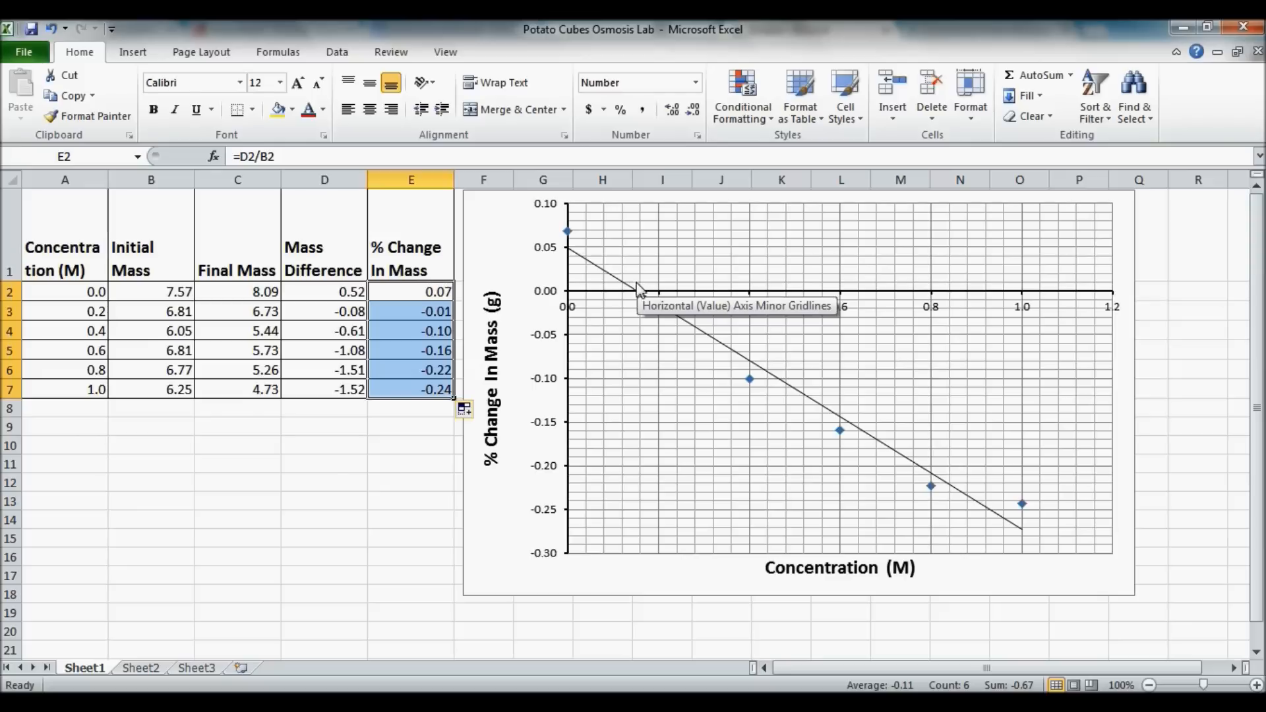
{"action": "mouse_move", "coordinate": [654, 303]}
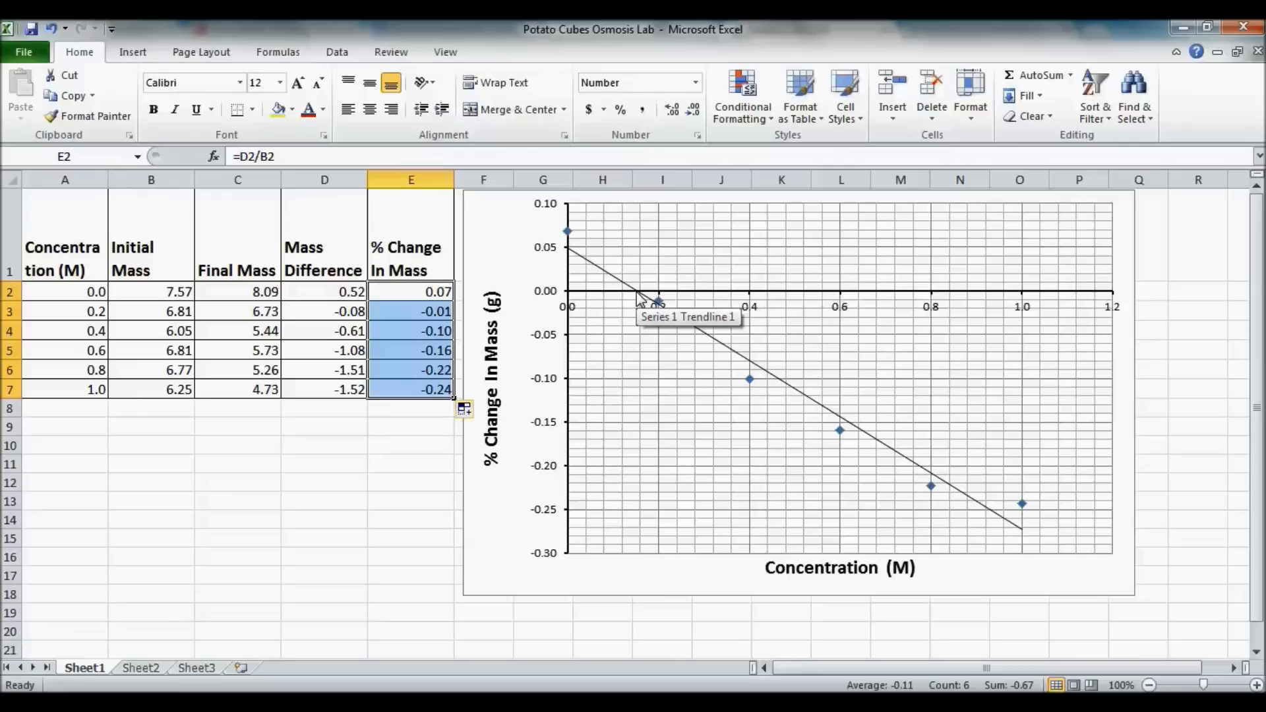
{"action": "mouse_move", "coordinate": [405, 455]}
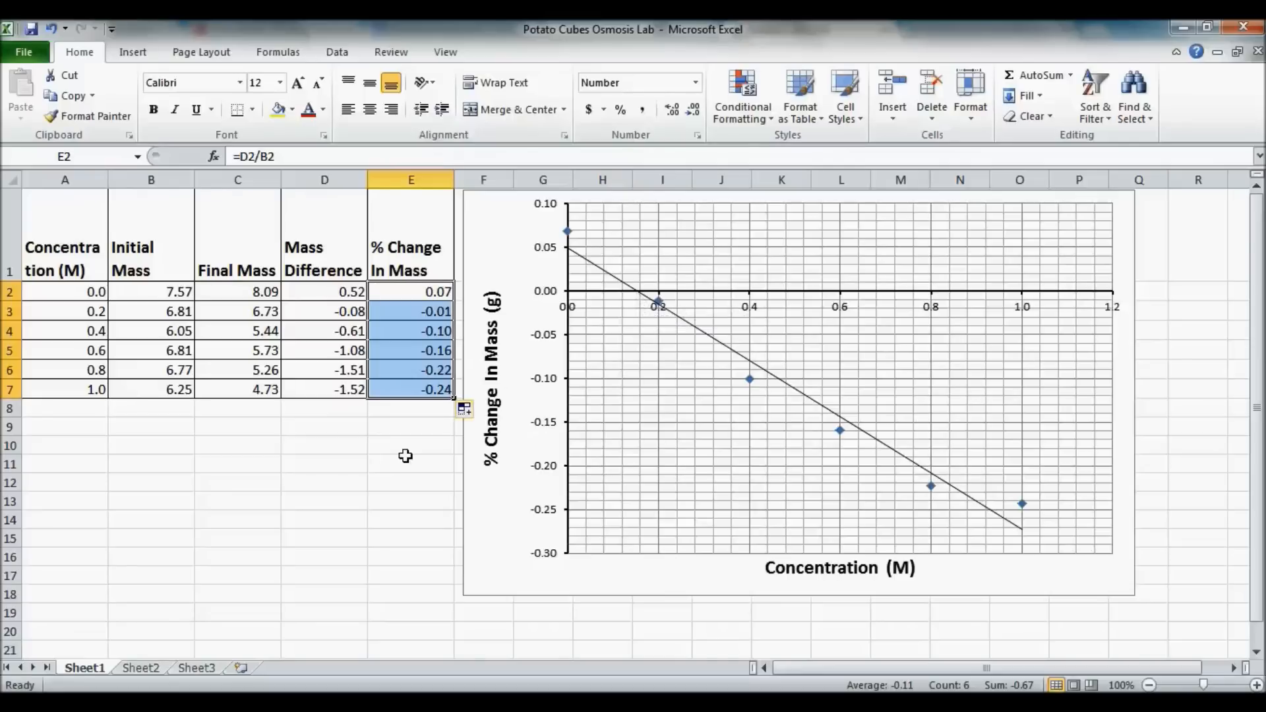
{"action": "mouse_move", "coordinate": [402, 523]}
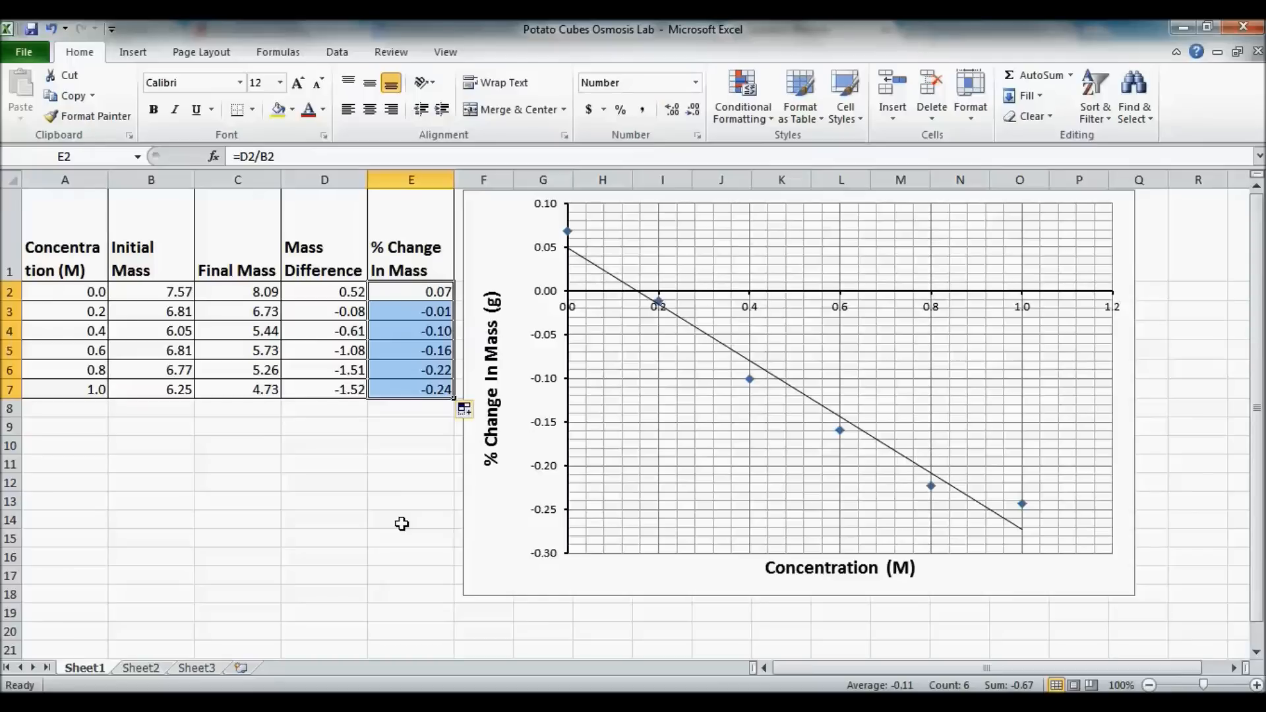
{"action": "mouse_move", "coordinate": [646, 295]}
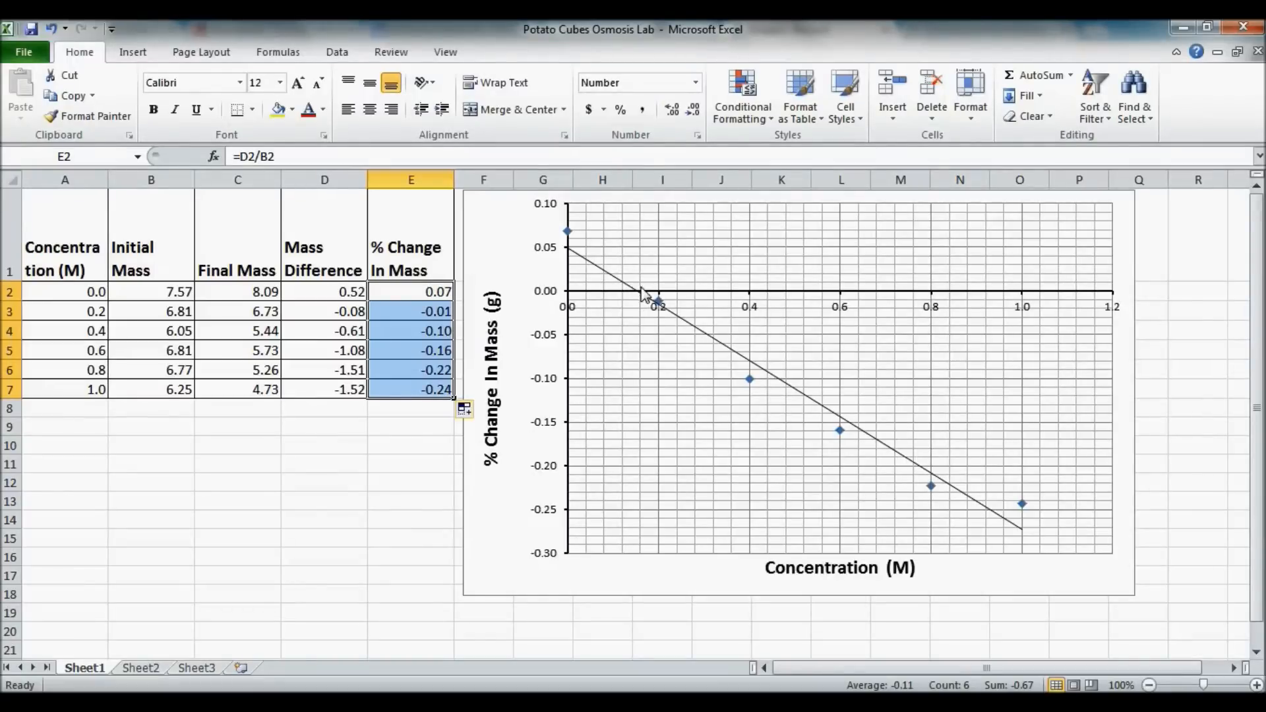
{"action": "mouse_move", "coordinate": [639, 308]}
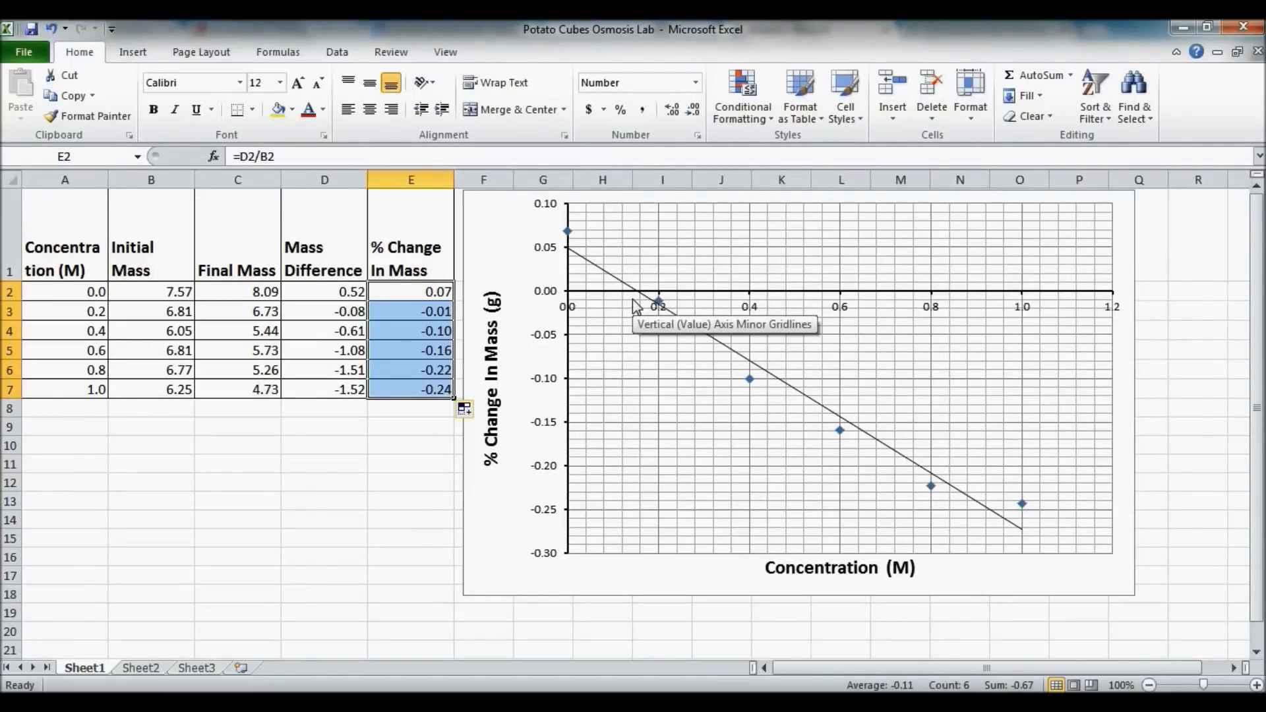